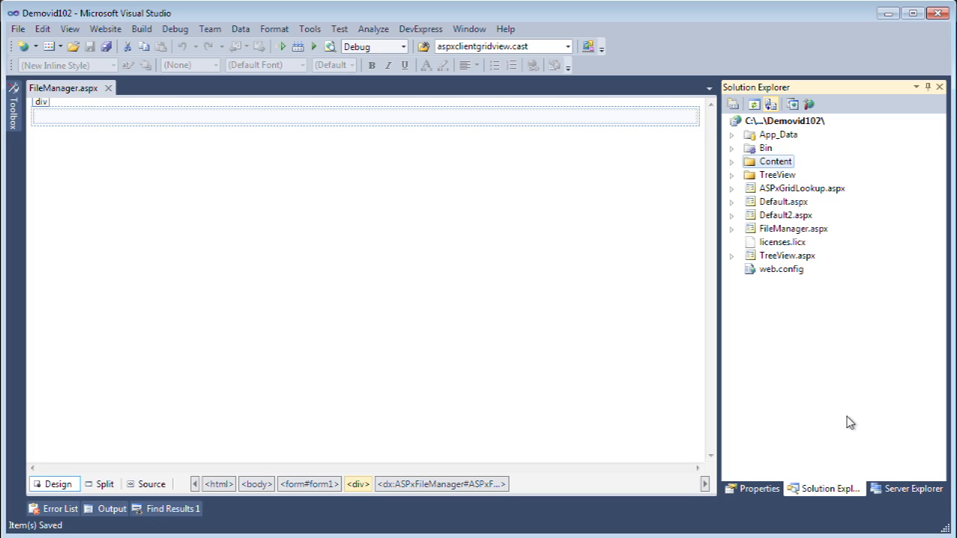
mouse_move(852, 415)
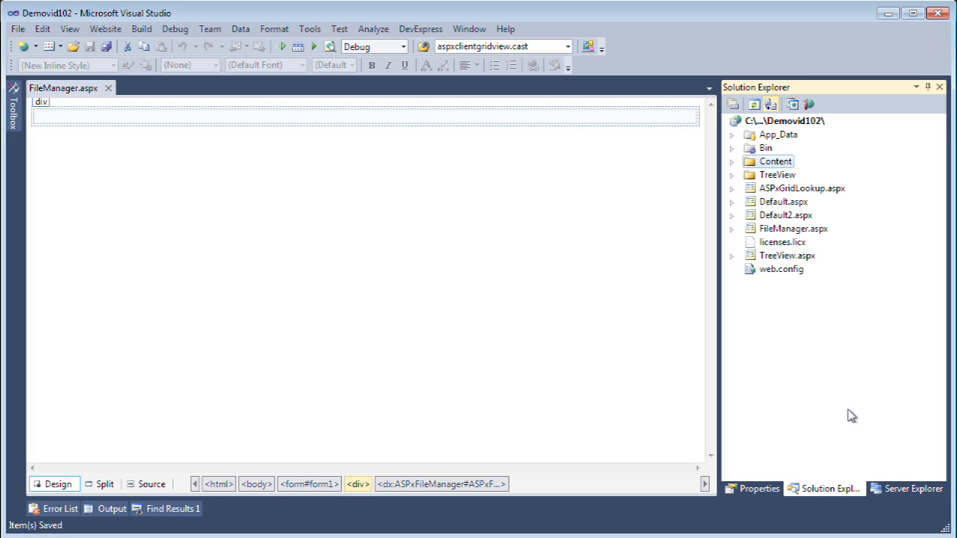
mouse_move(774, 162)
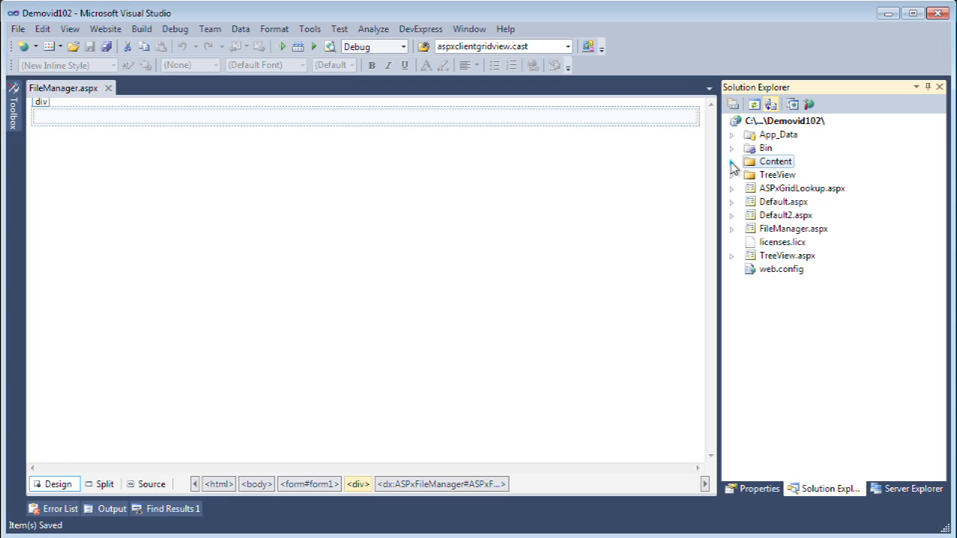
- Expand Content > FileManager > Files to the Documents sample folder and show the DX10.2 Common Controls
click(731, 161)
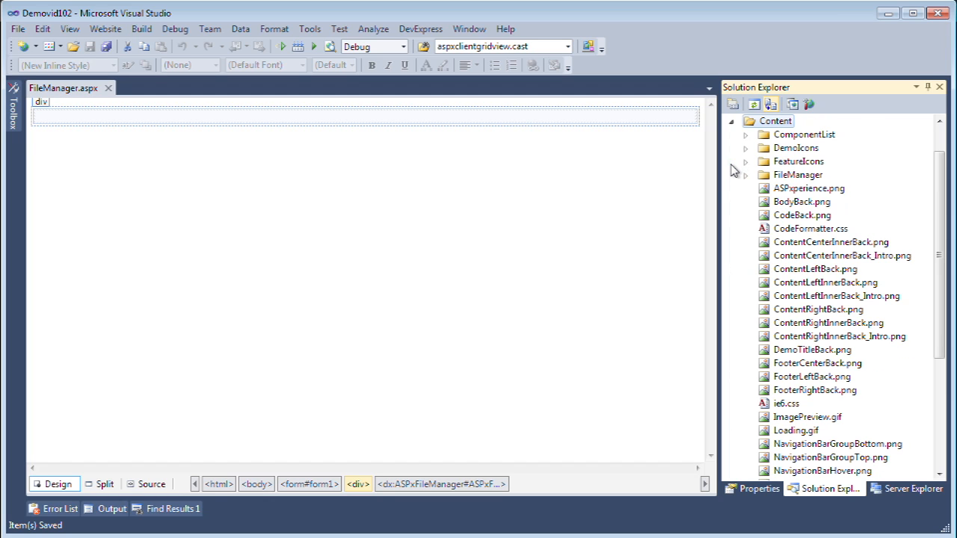
mouse_move(850, 311)
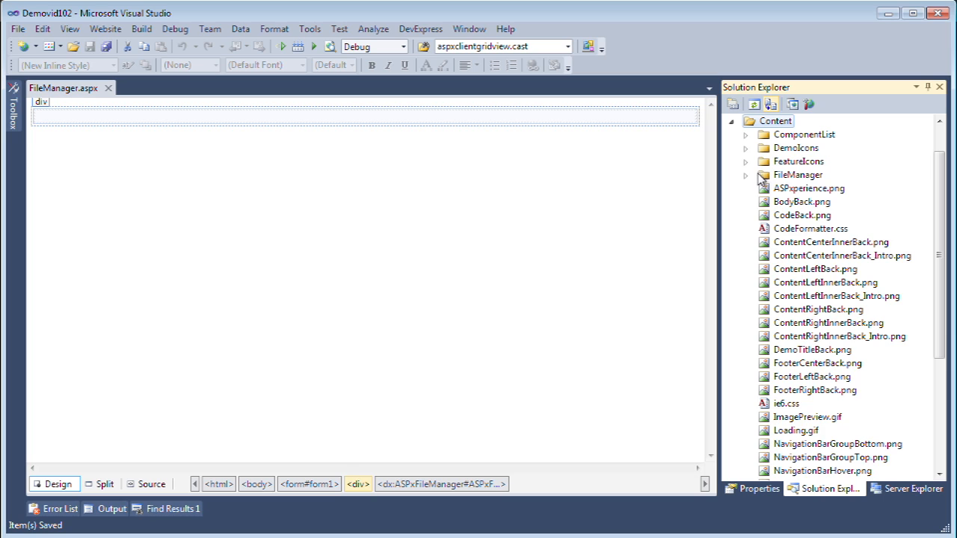
click(745, 173)
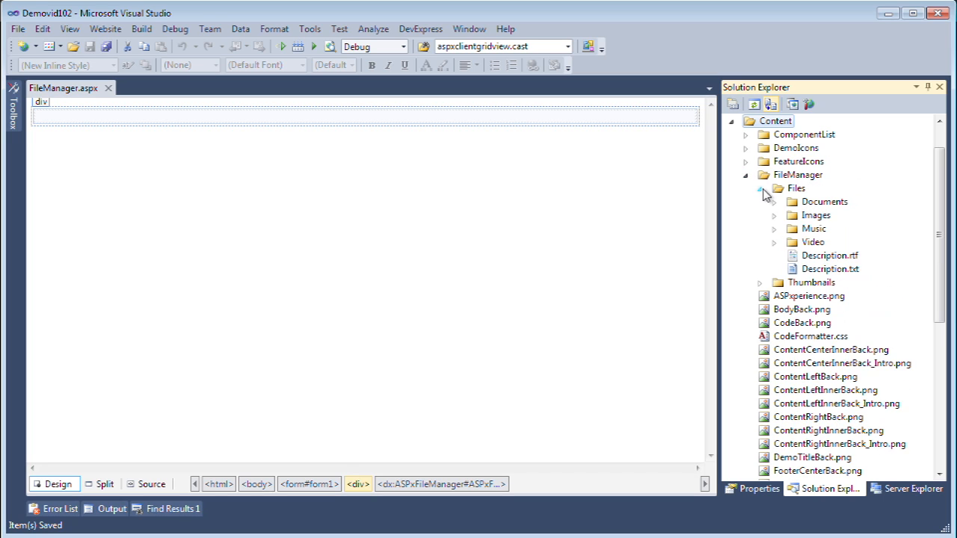
mouse_move(797, 197)
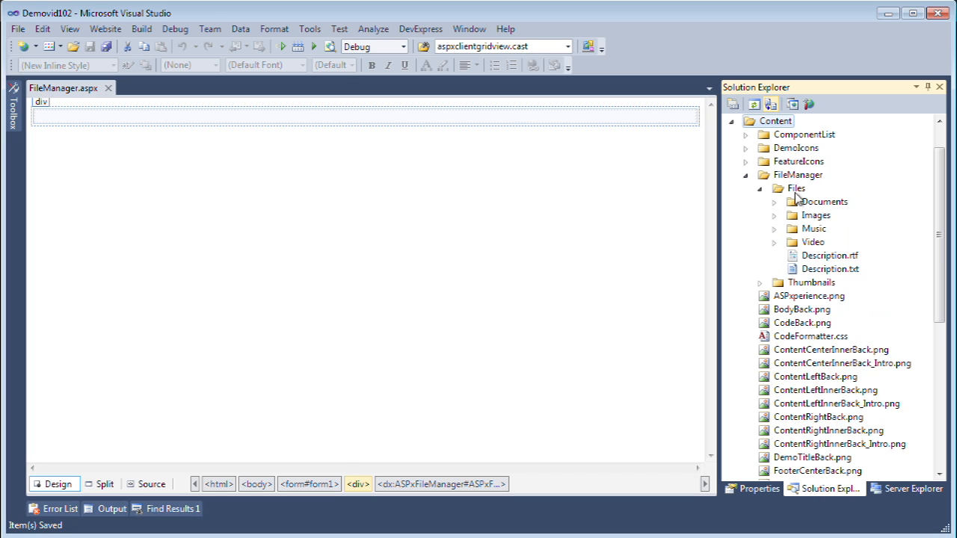
click(825, 200)
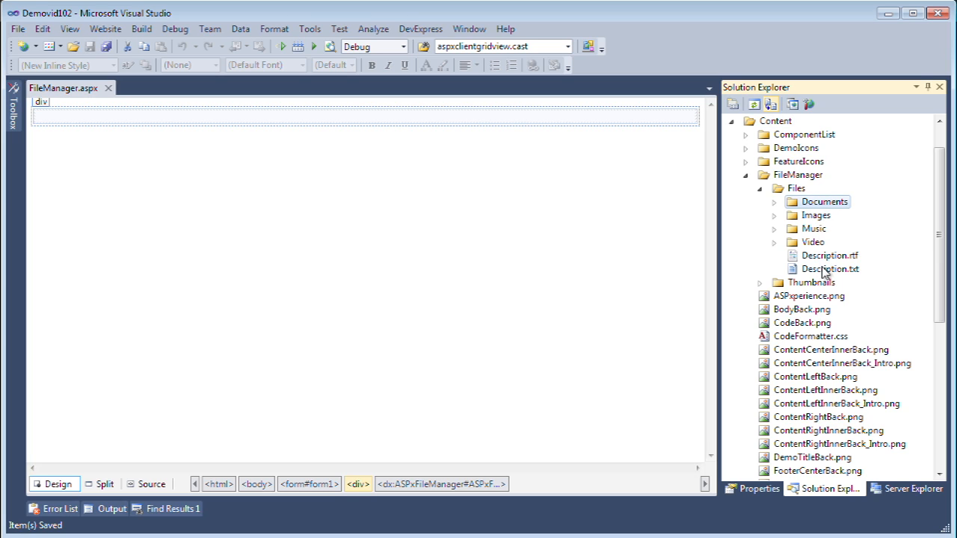
click(775, 281)
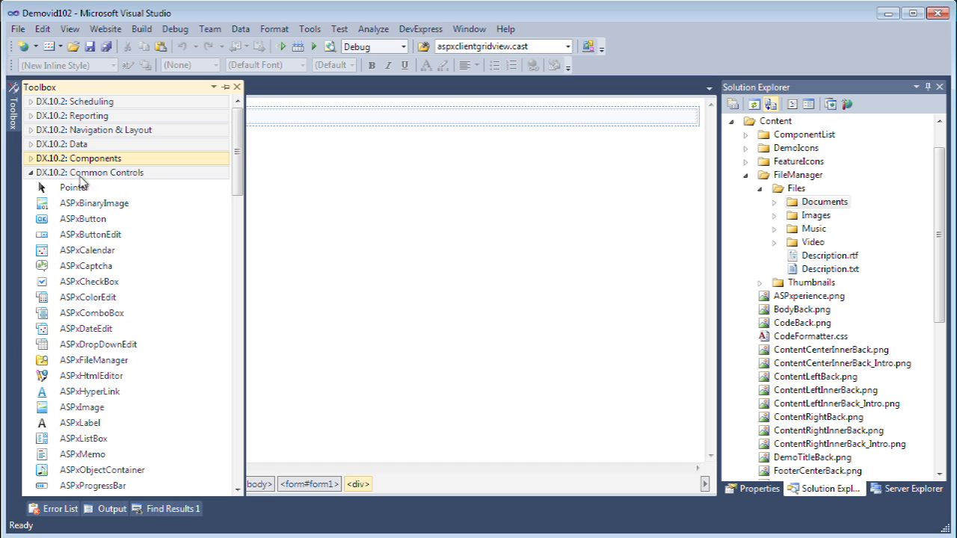
- Drop an ASPxFileManager from the Toolbox onto the FileManager.aspx design surface
click(74, 187)
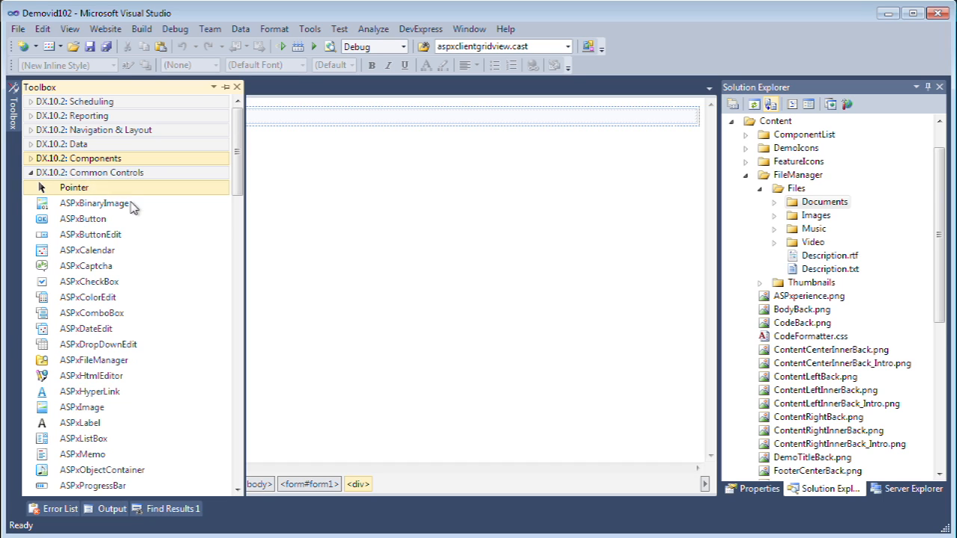
click(92, 359)
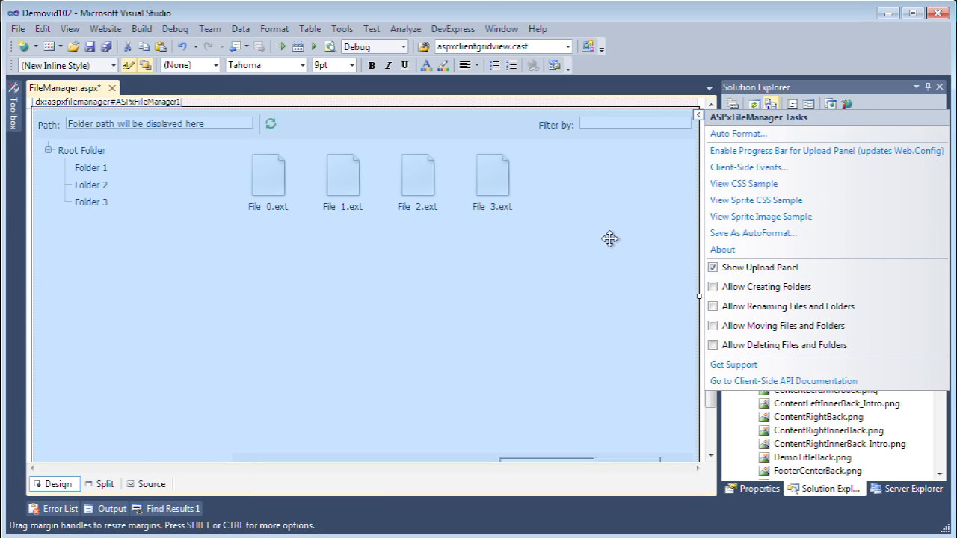
mouse_move(574, 344)
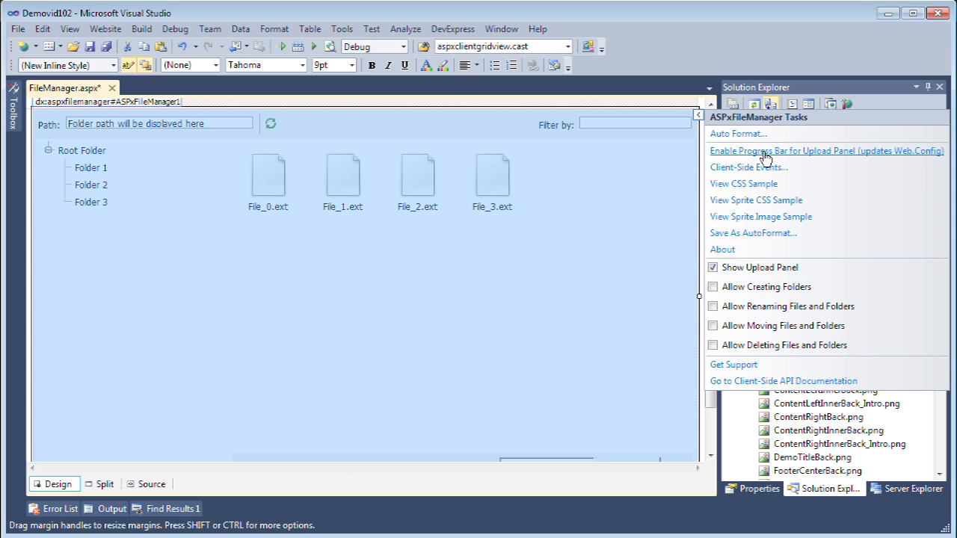
mouse_move(738, 135)
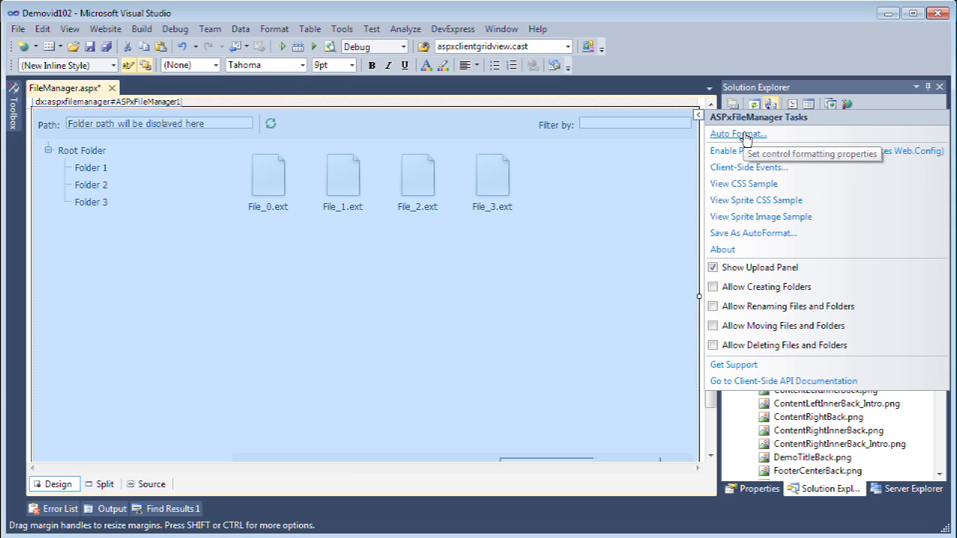
mouse_move(744, 233)
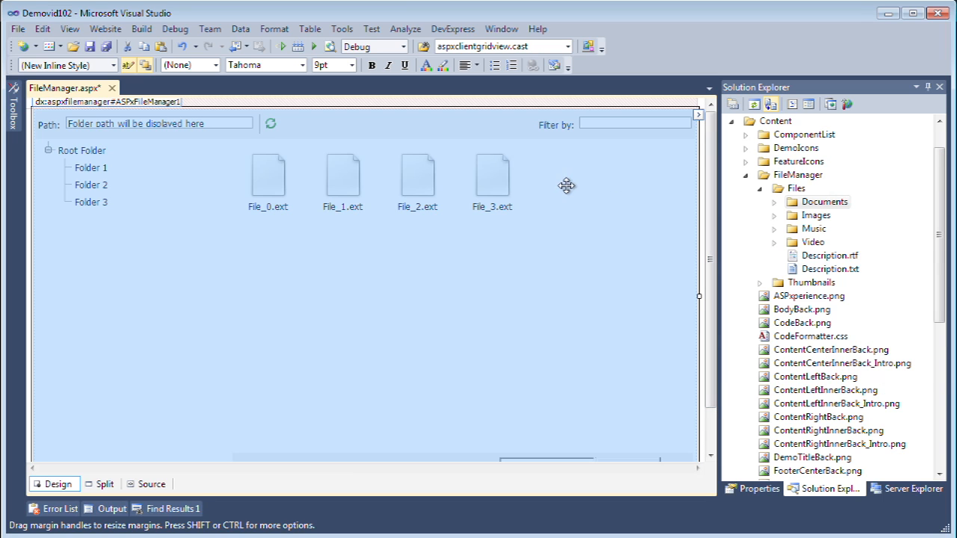
- Set ASPxFileManager1's Settings > RootFolder to ~\Content\FileManager\Files, verified against Solution Explorer
click(825, 201)
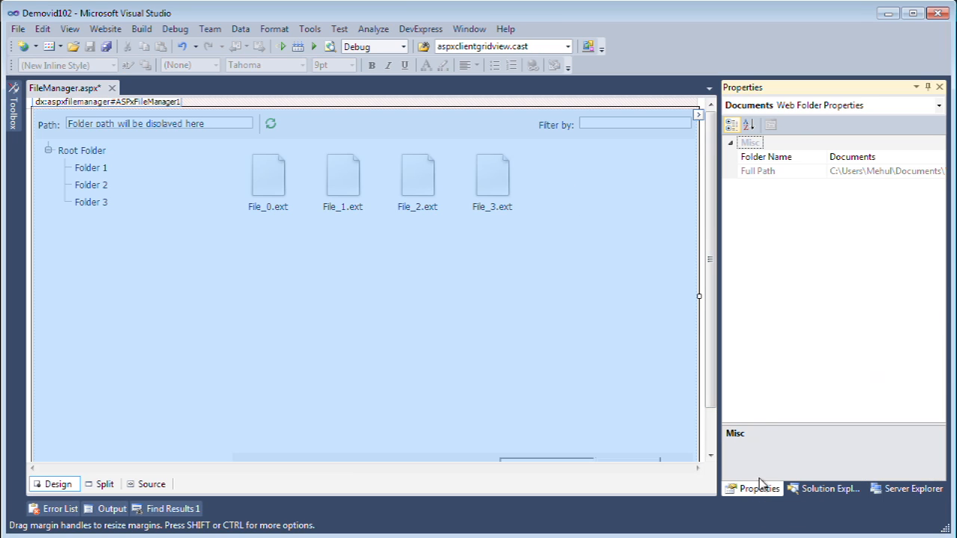
click(374, 299)
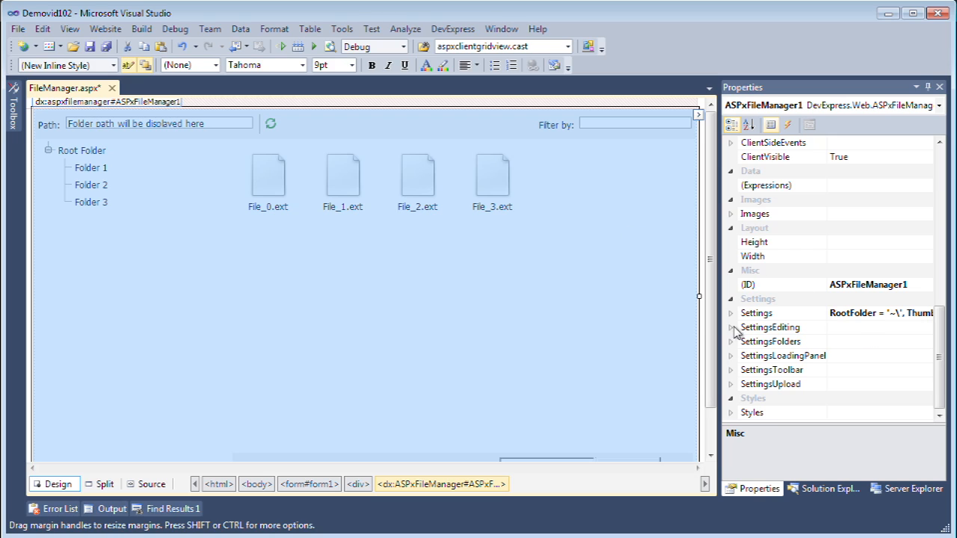
click(731, 312)
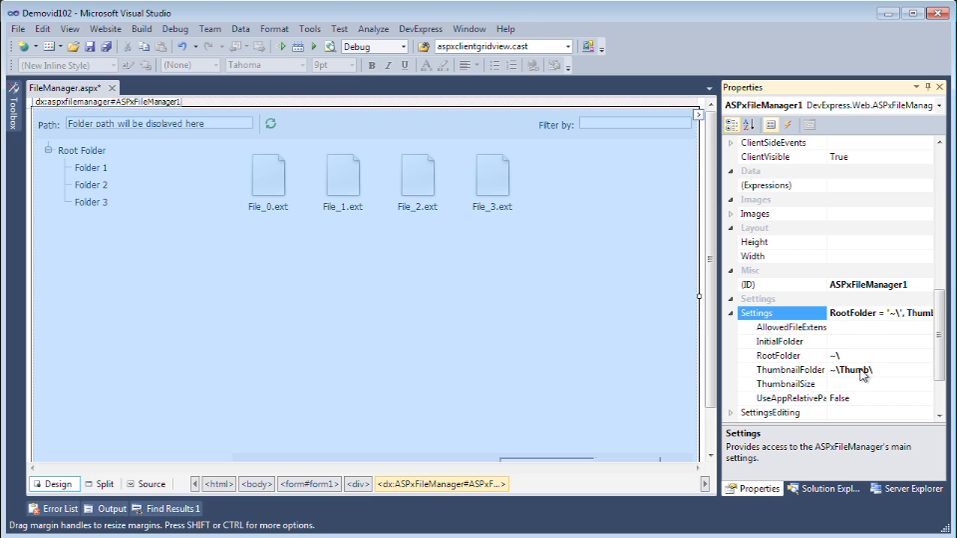
mouse_move(894, 351)
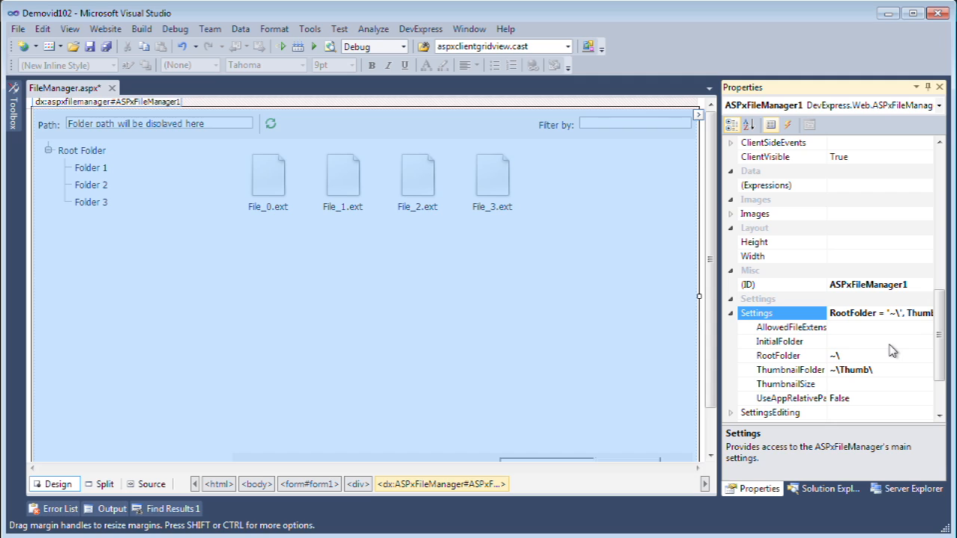
click(778, 356)
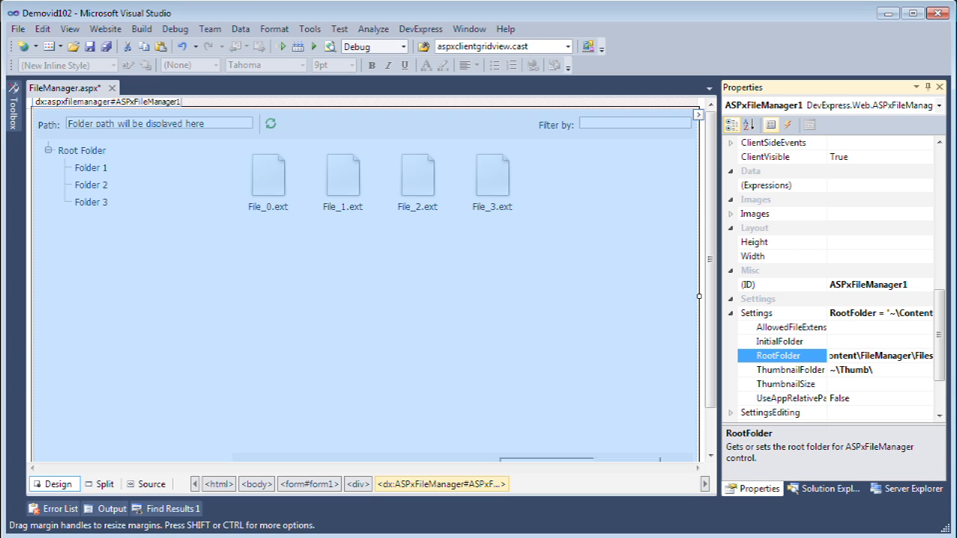
click(822, 487)
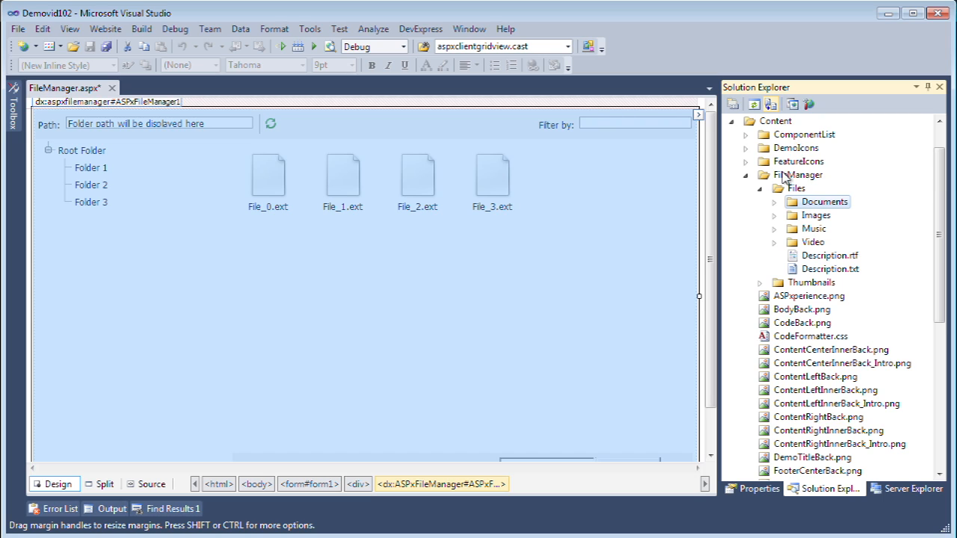
click(795, 188)
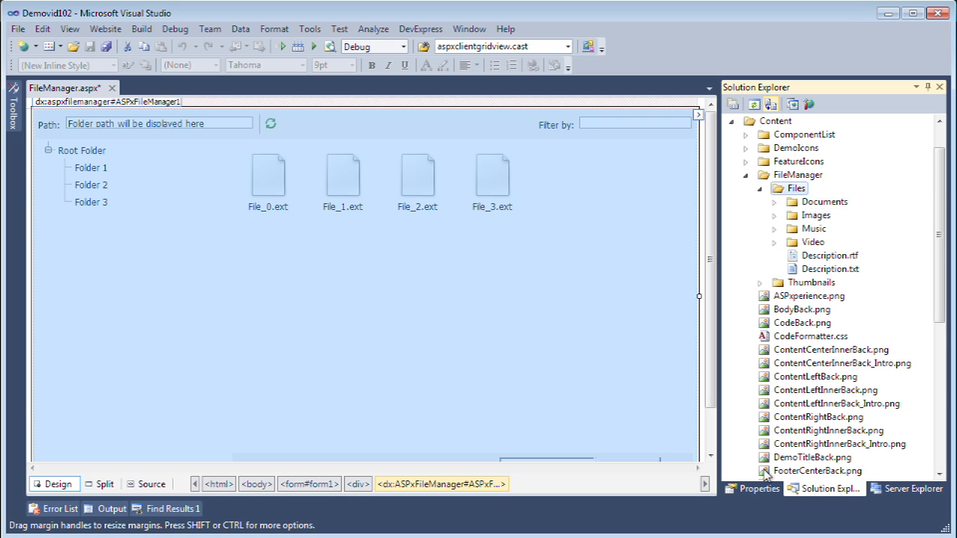
mouse_move(792, 401)
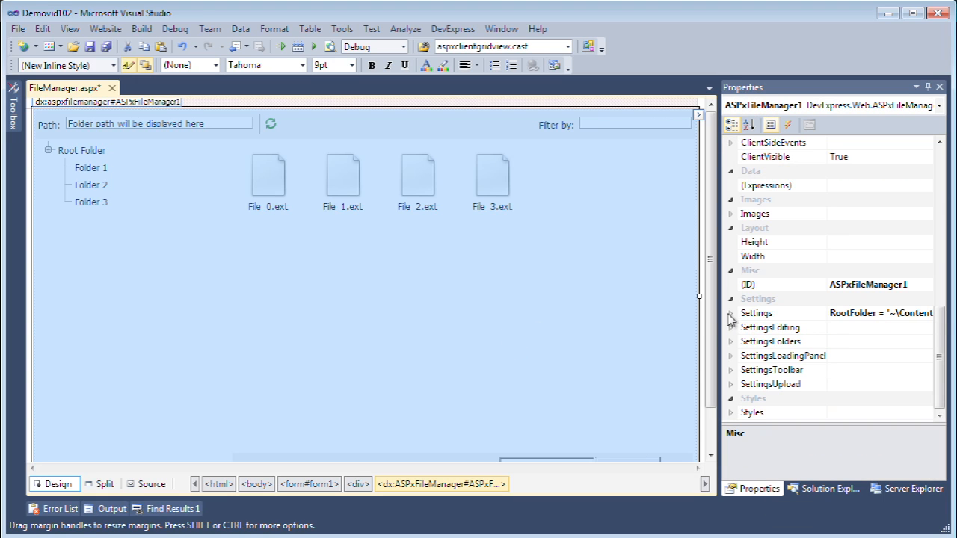
- Set InitialFolder and ThumbnailFolder to paths under ~\Content\FileManager\ and return to Solution Explorer
click(729, 313)
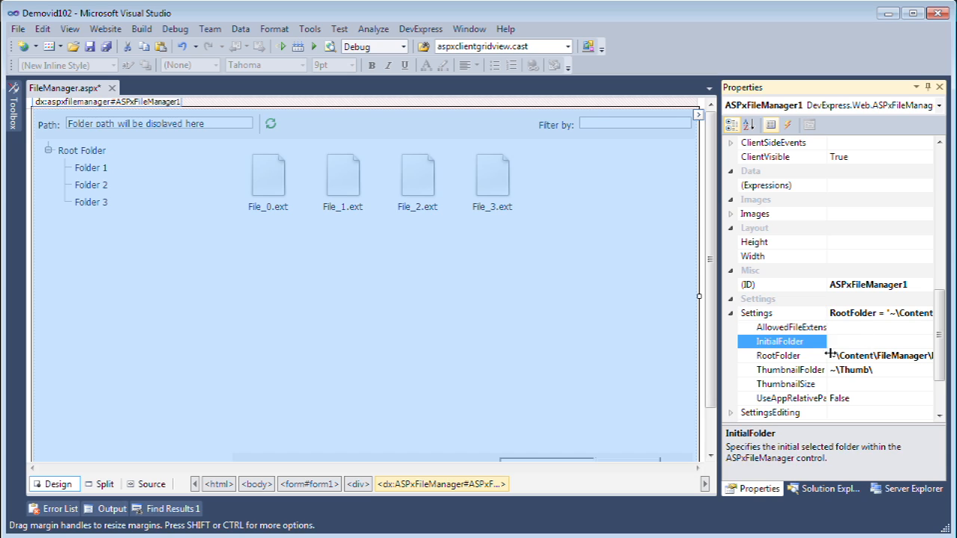
click(777, 356)
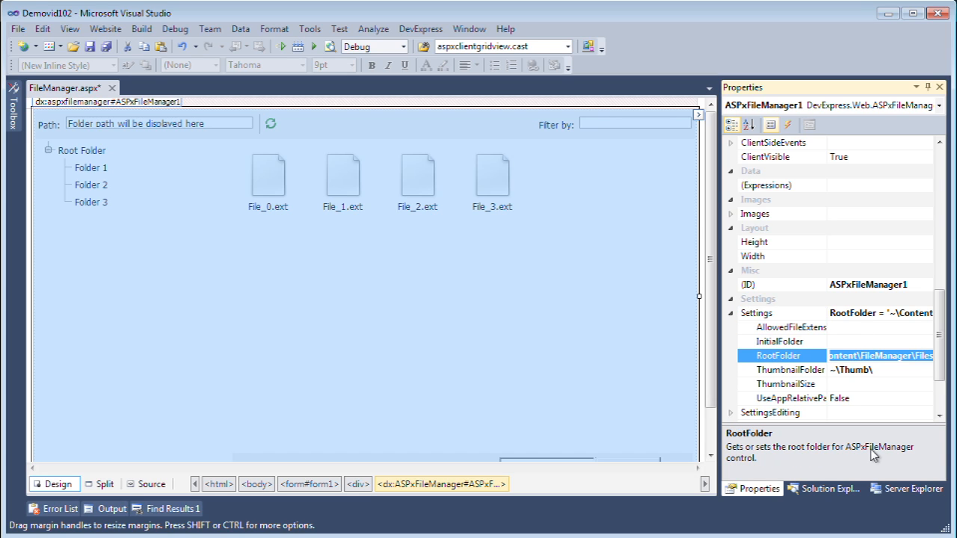
click(779, 341)
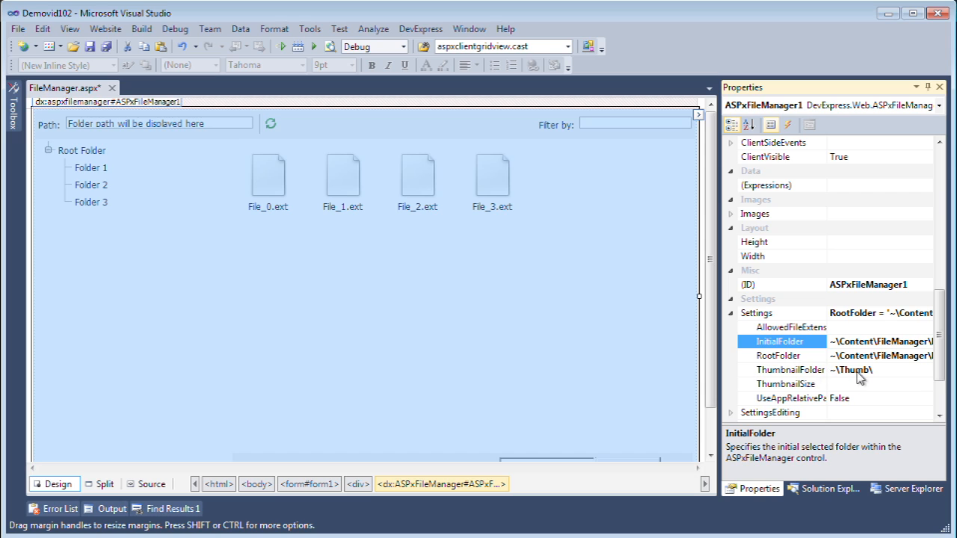
click(789, 370)
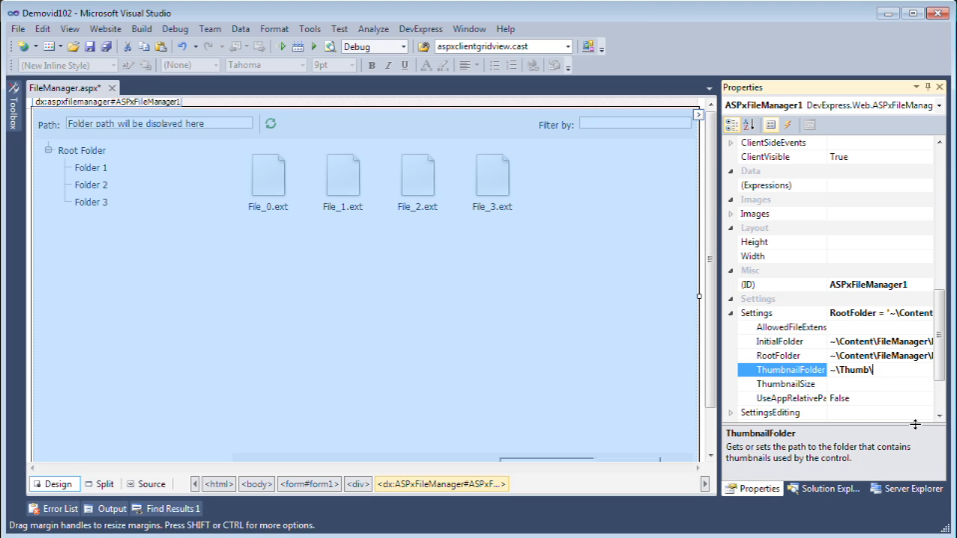
key(BackSpace)
text(~\Content\FileManager\)
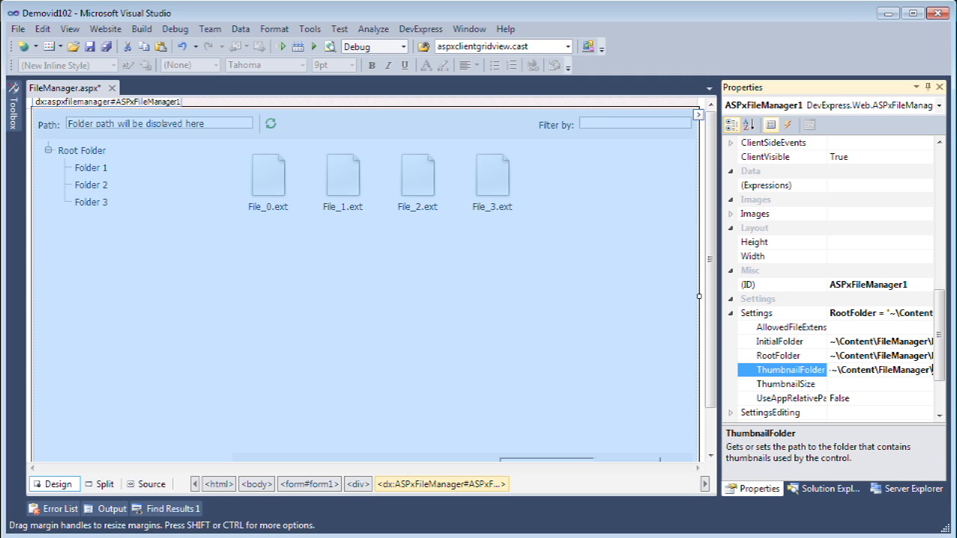
click(822, 488)
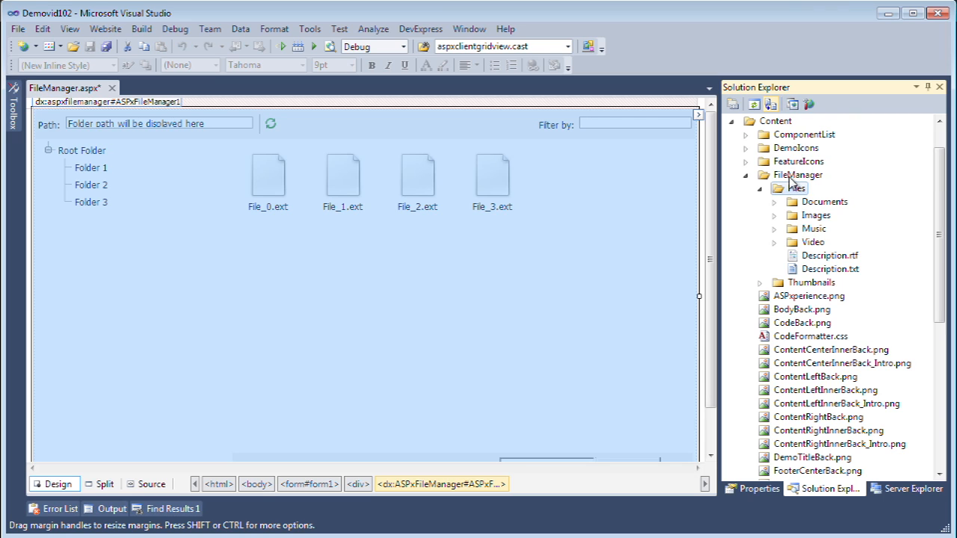
click(795, 188)
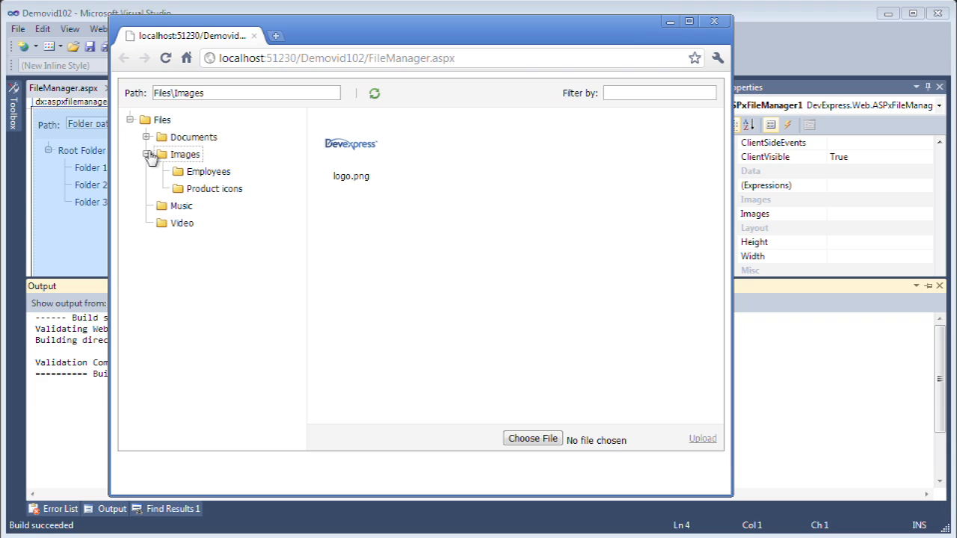
mouse_move(228, 157)
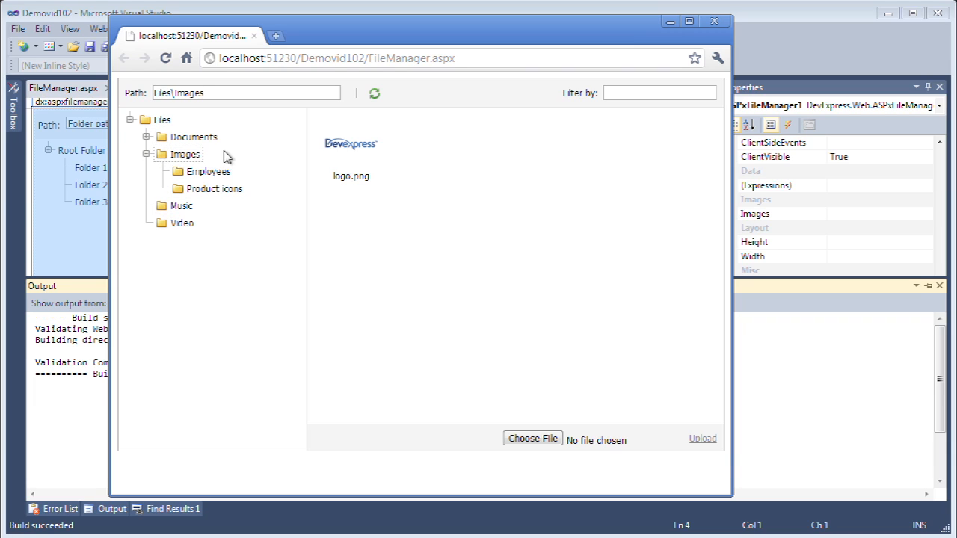
mouse_move(472, 230)
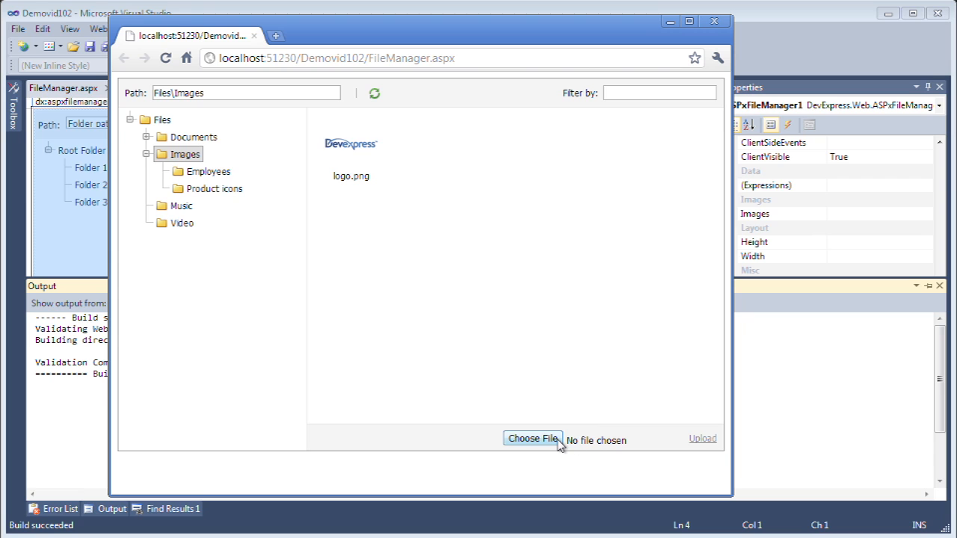
- Upload Koala.jpg from the computer into the Images folder
click(532, 440)
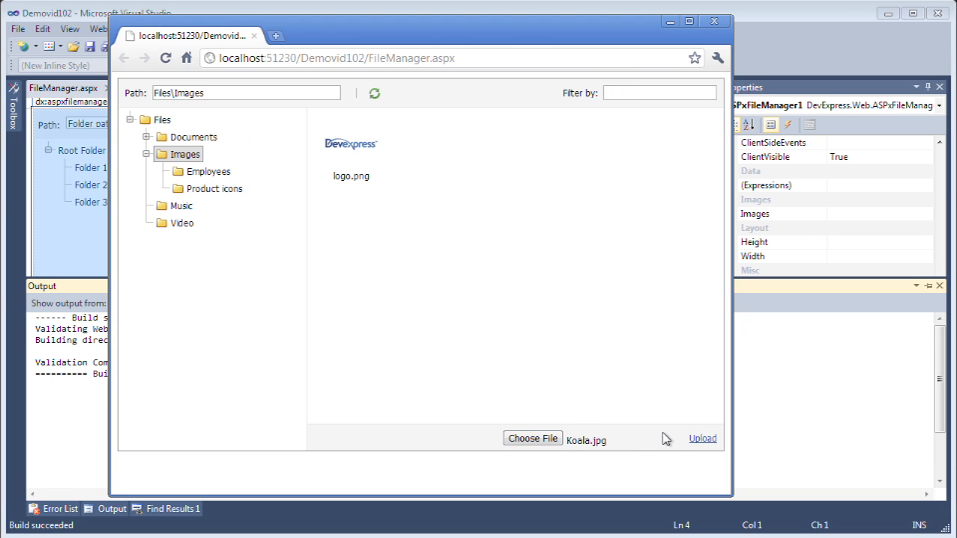
click(701, 440)
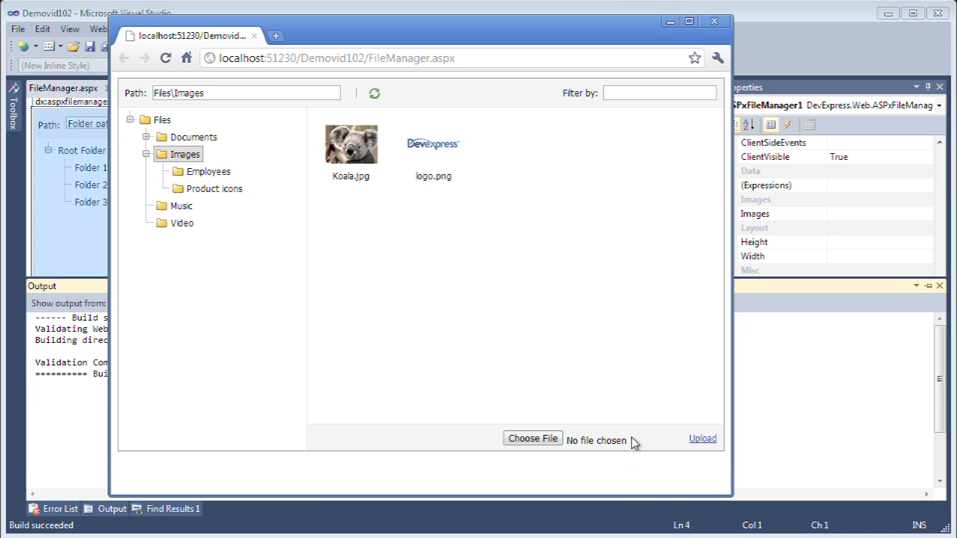
mouse_move(404, 243)
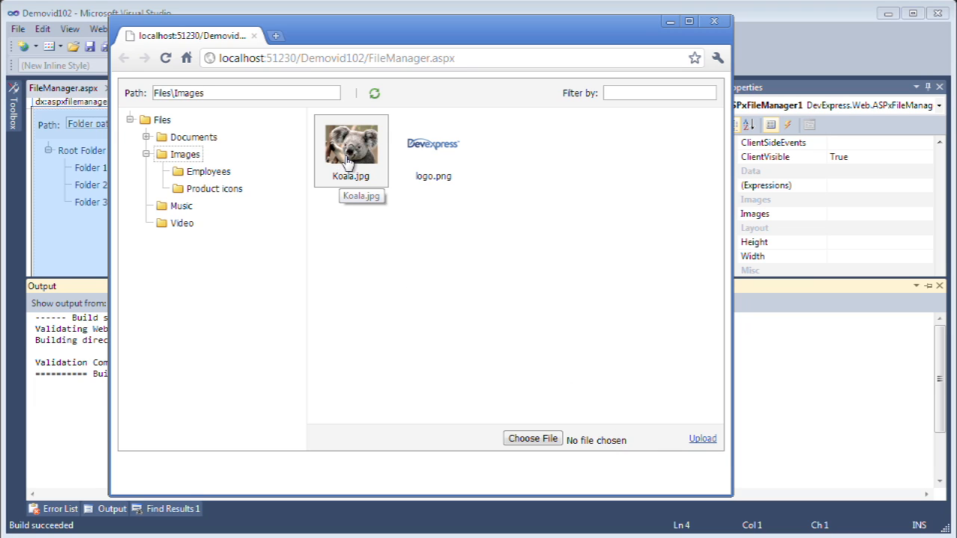
mouse_move(383, 143)
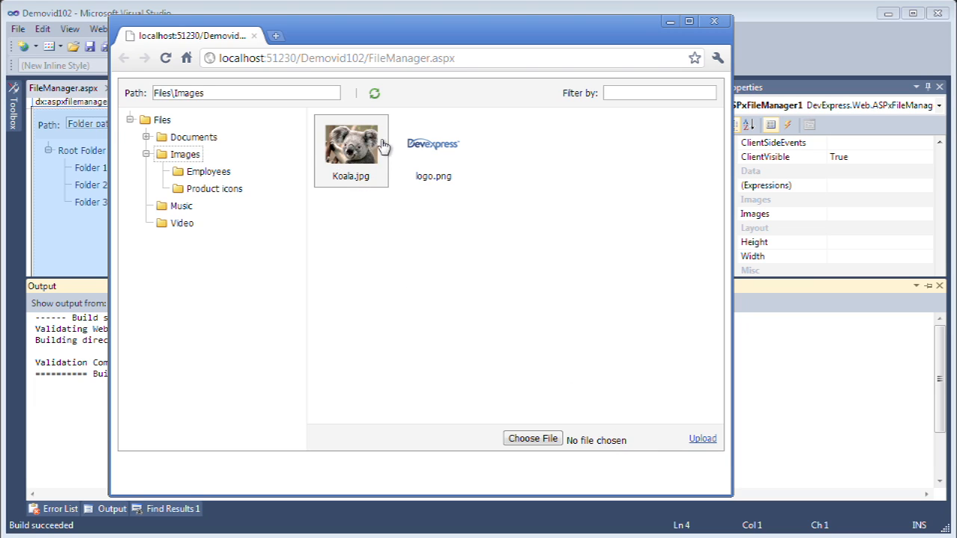
mouse_move(390, 164)
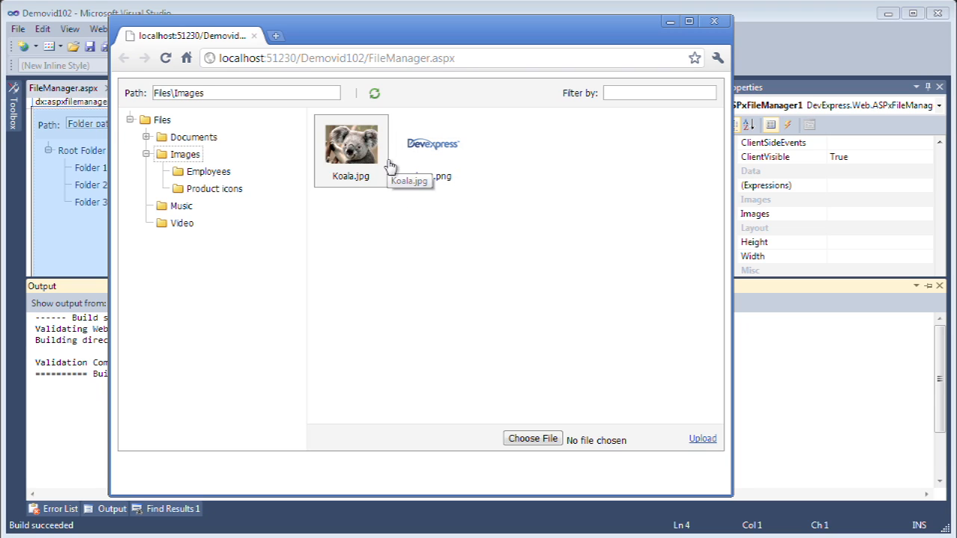
mouse_move(432, 267)
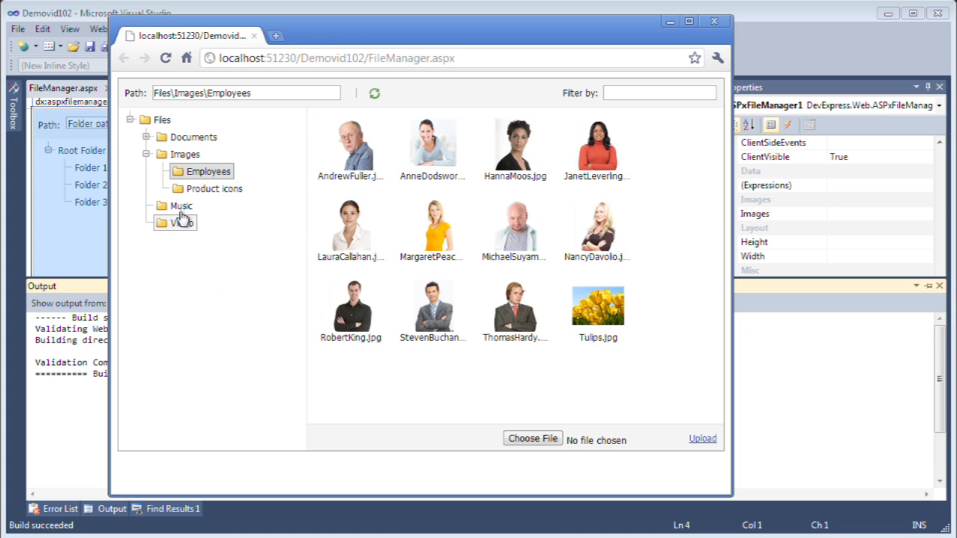
- Browse the Music and Documents > Projects > Test project folders, then close Chrome
click(181, 206)
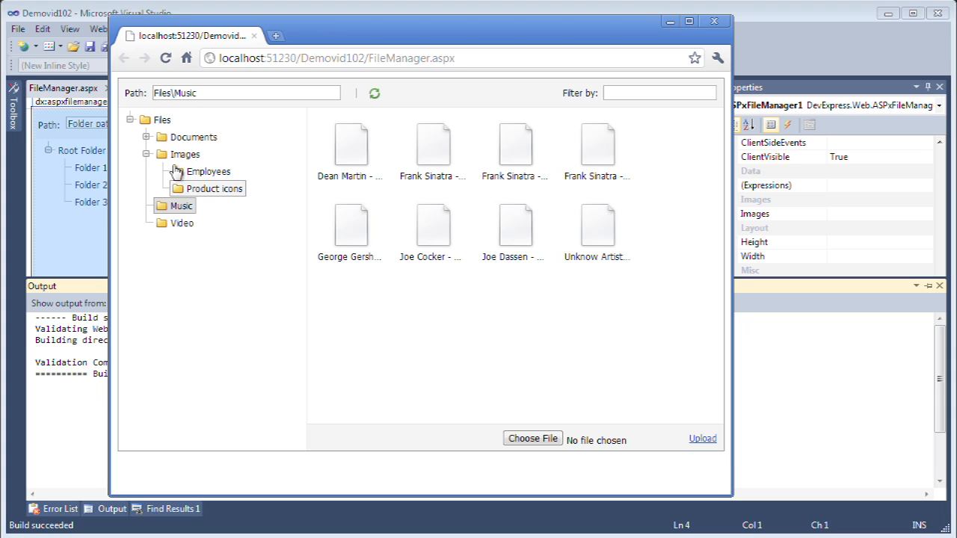
click(146, 138)
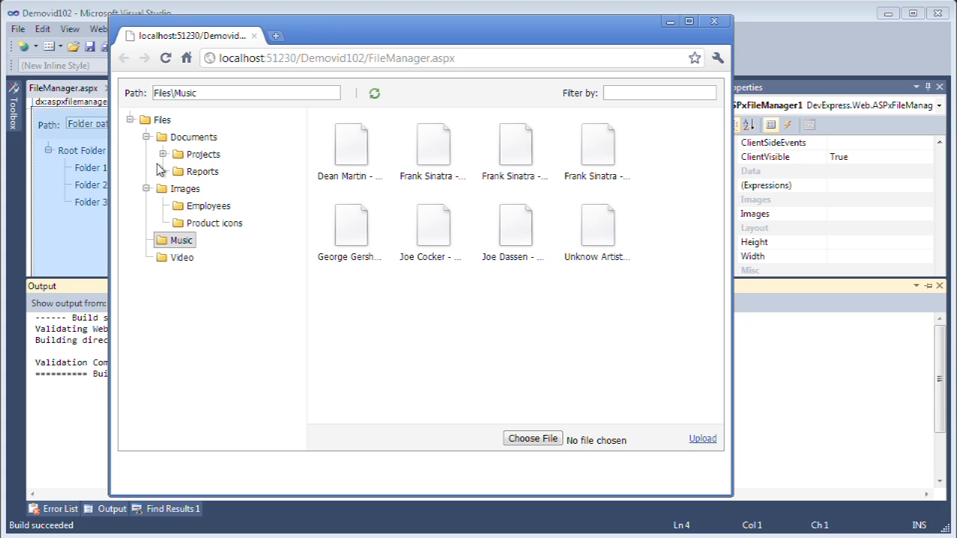
click(229, 170)
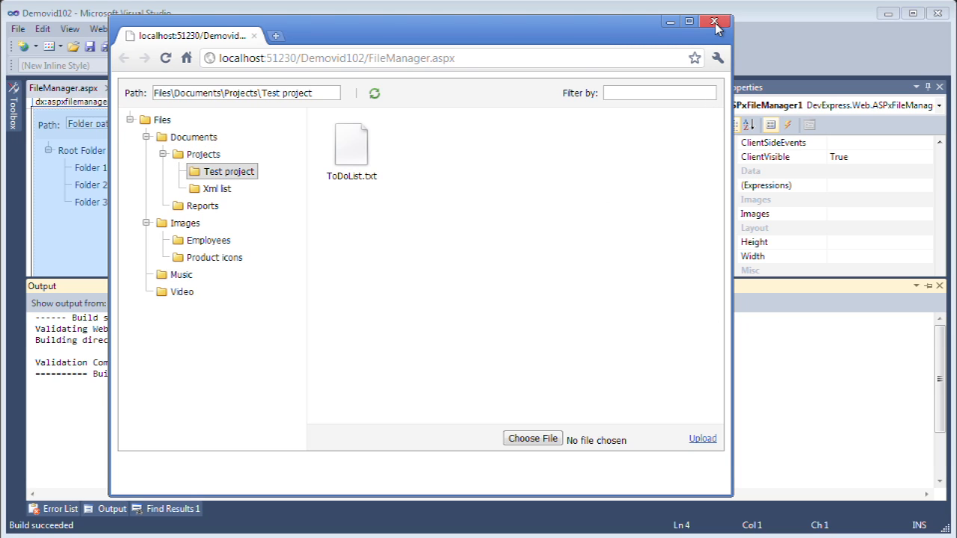
click(714, 23)
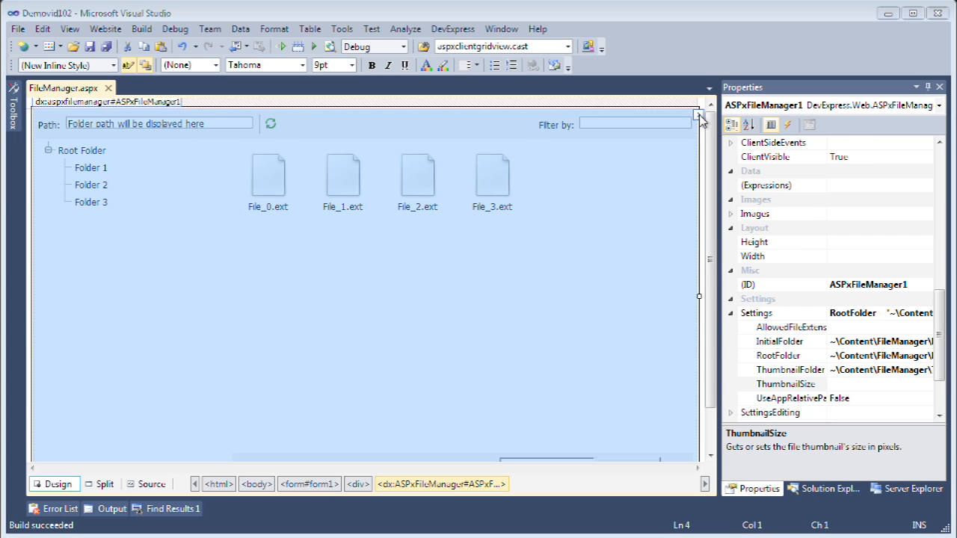
- Enable creating folders, renaming, moving and deleting in the ASPxFileManager smart tag
click(698, 117)
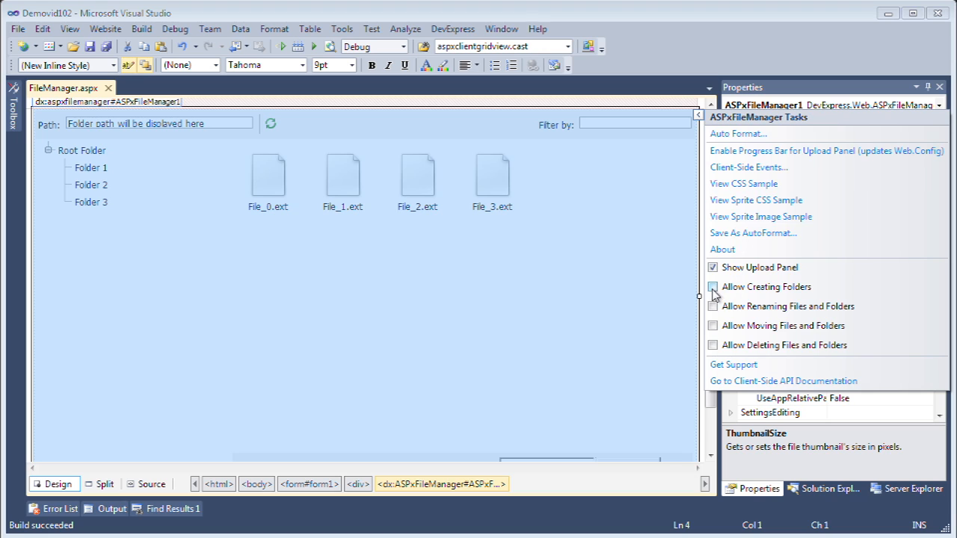
click(711, 287)
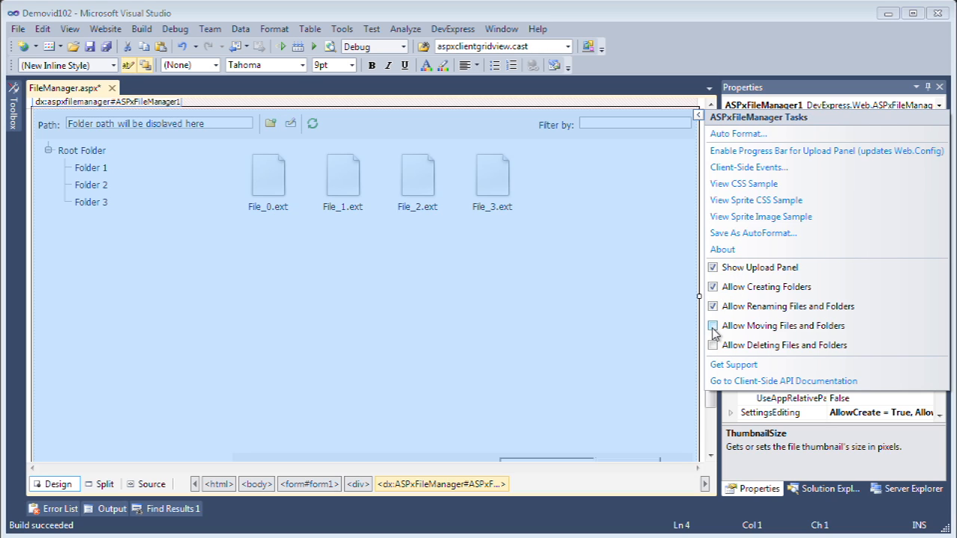
click(712, 325)
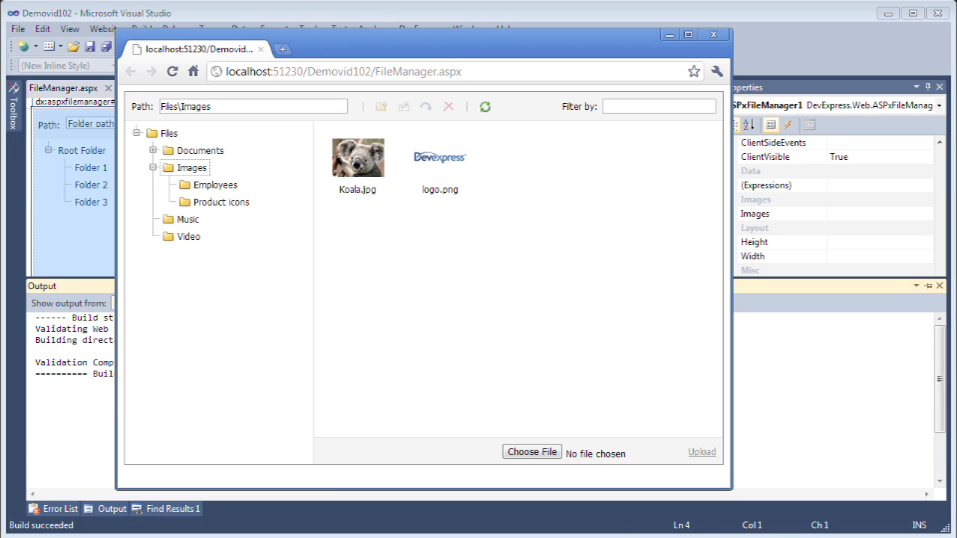
- Delete Koala.jpg from Images with confirmation, add a Test folder, and close the browser
click(358, 157)
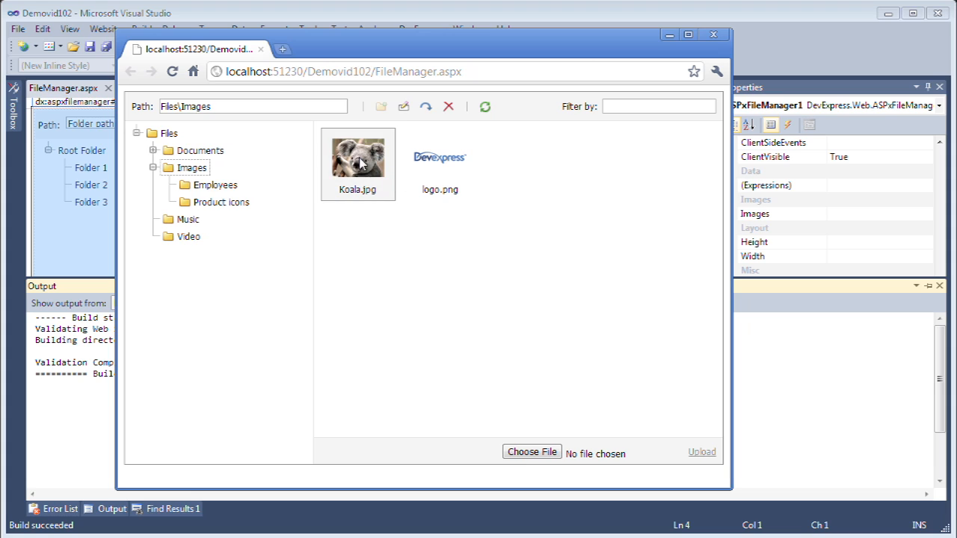
click(448, 106)
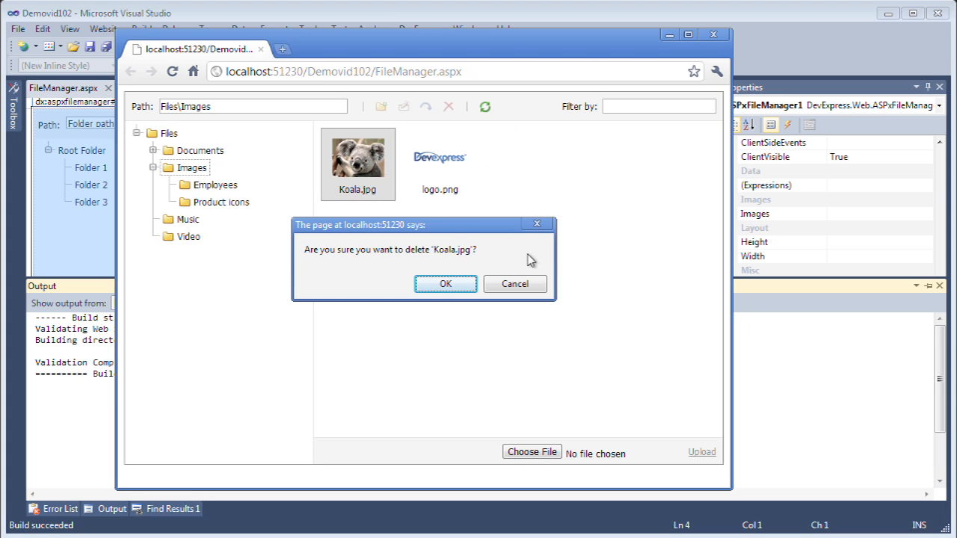
click(446, 284)
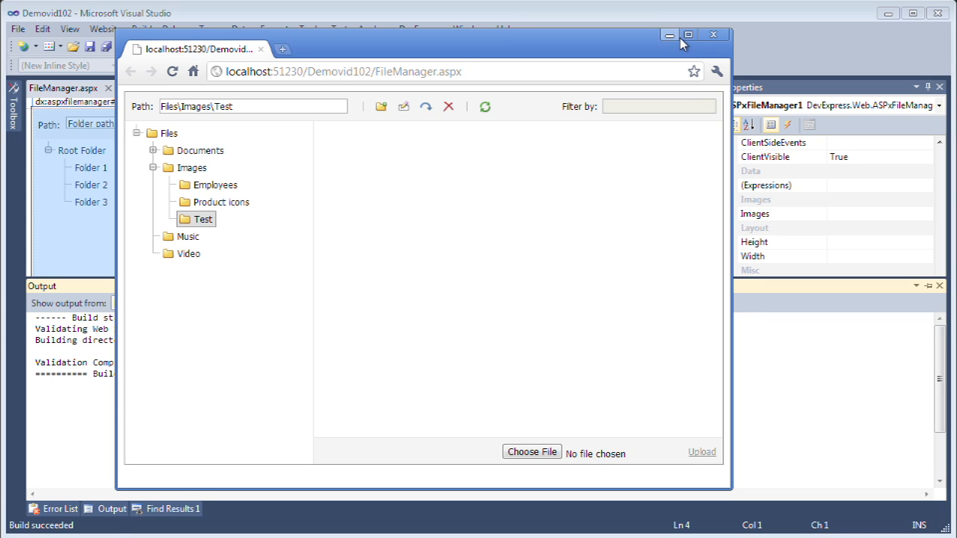
click(711, 34)
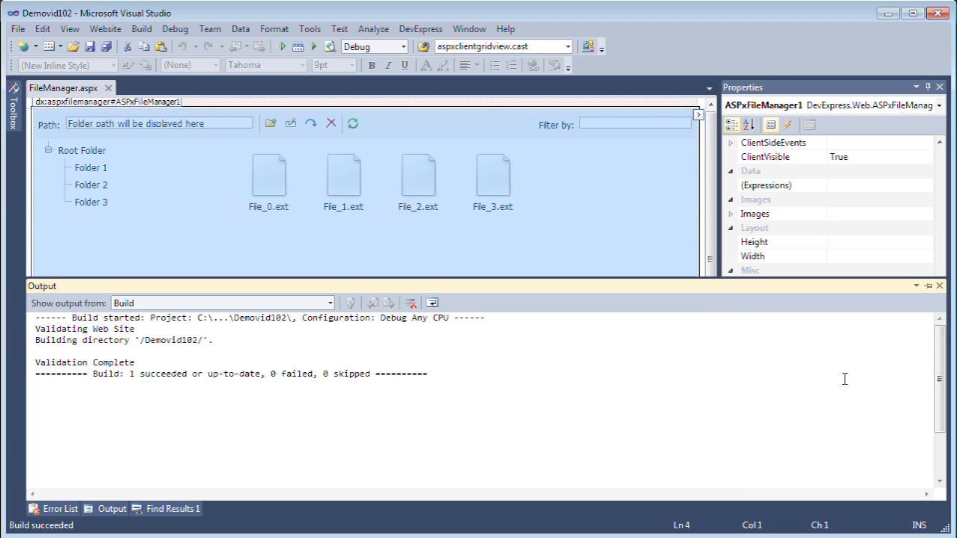
mouse_move(818, 60)
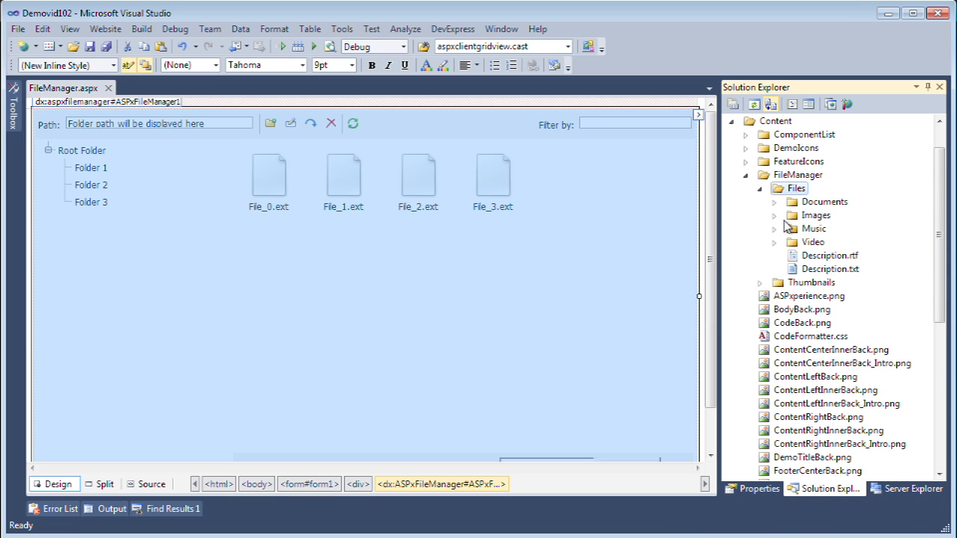
- Show the Web Folder Properties of the new Test folder under Images in Solution Explorer
right_click(796, 188)
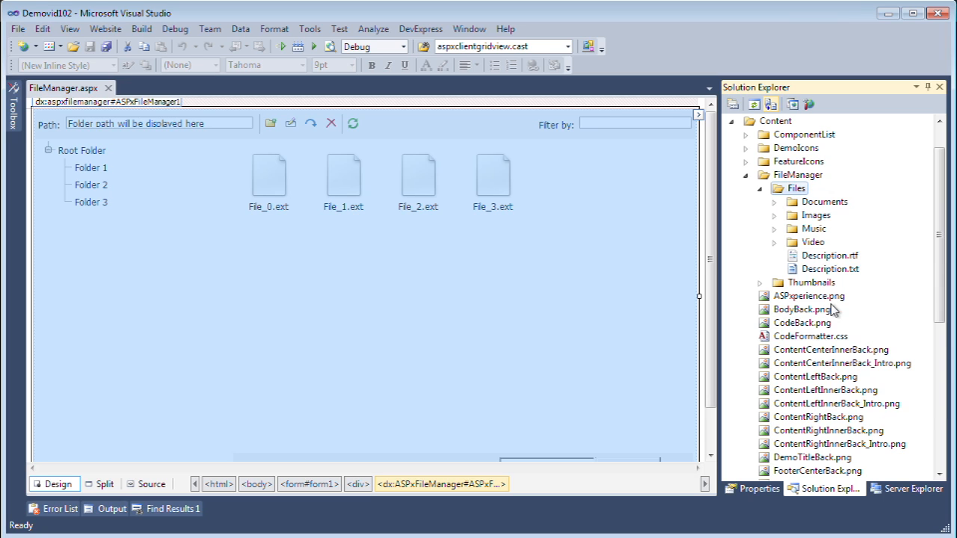
click(775, 216)
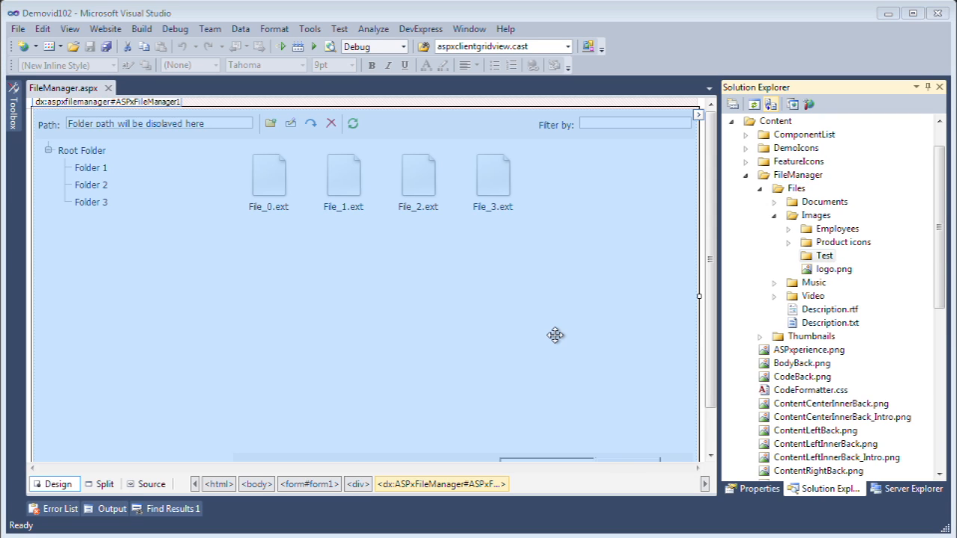
mouse_move(553, 333)
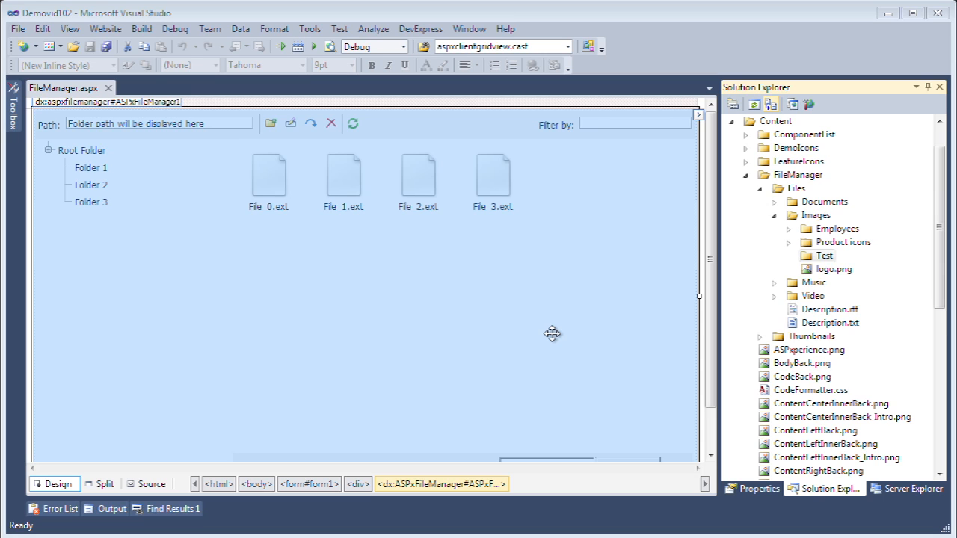
click(756, 487)
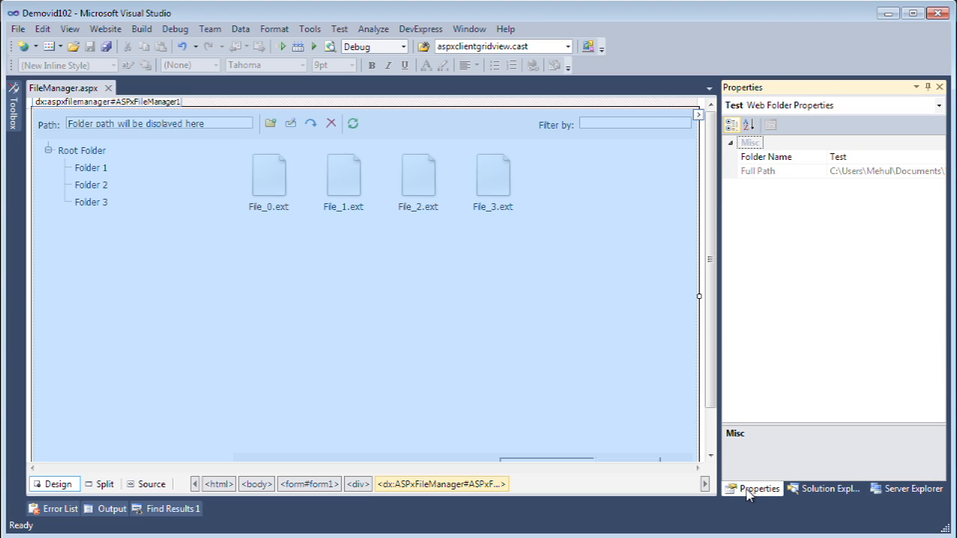
- Open the String Collection Editor for ASPxFileManager1's Settings > AllowedFileExtensions
click(484, 266)
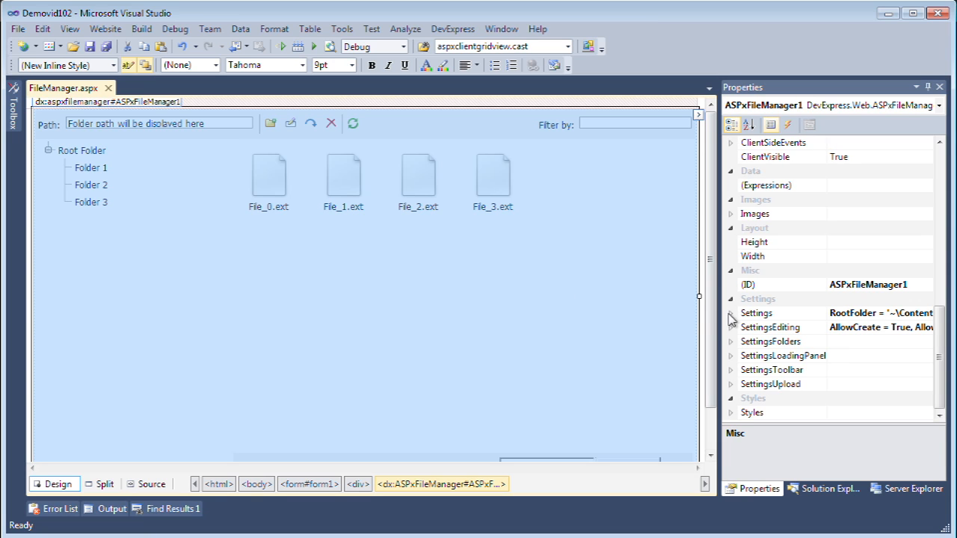
click(731, 313)
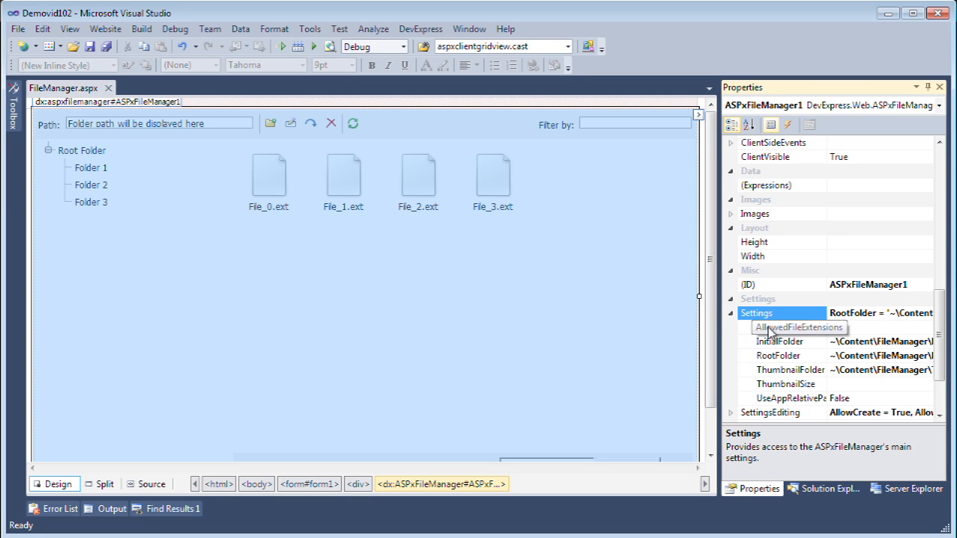
click(780, 326)
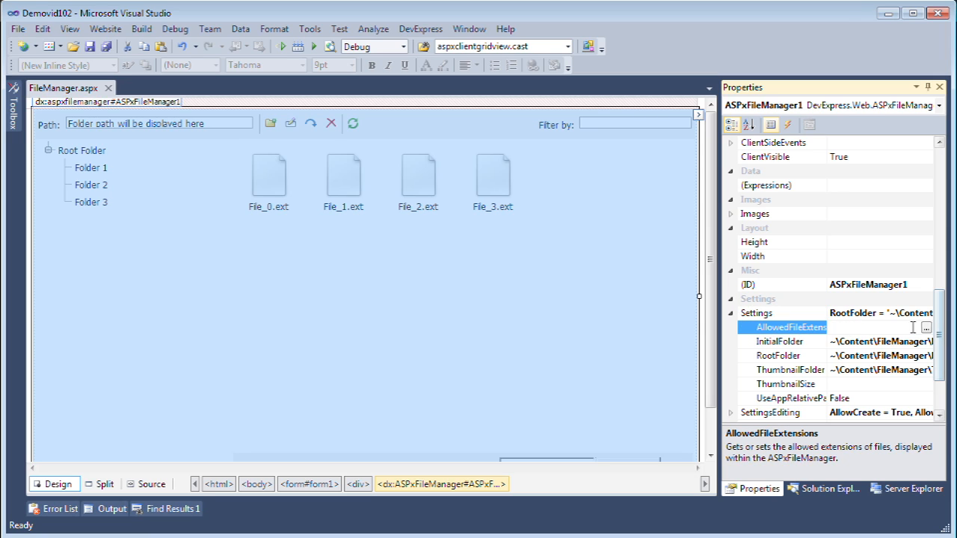
click(925, 327)
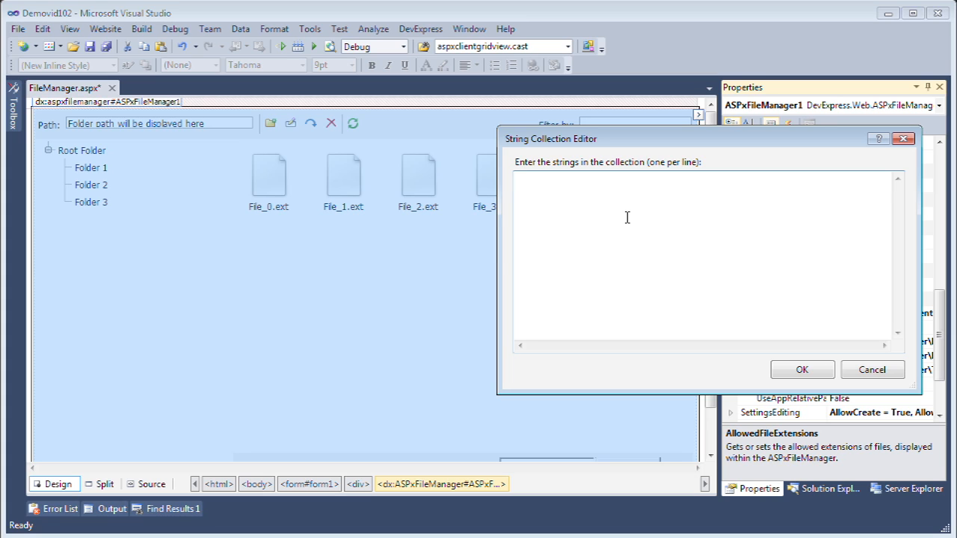
- Enter .jpg,.jpeg,.gif,.rtf,.txt,.avi,.png,.mp3,.xml,.doc,.pdf as the allowed extensions and confirm
text(.jpg,.jpeg,.gif,.rtf,.txt,.avi,.png,.mp3,.xml,.doc,.pdf)
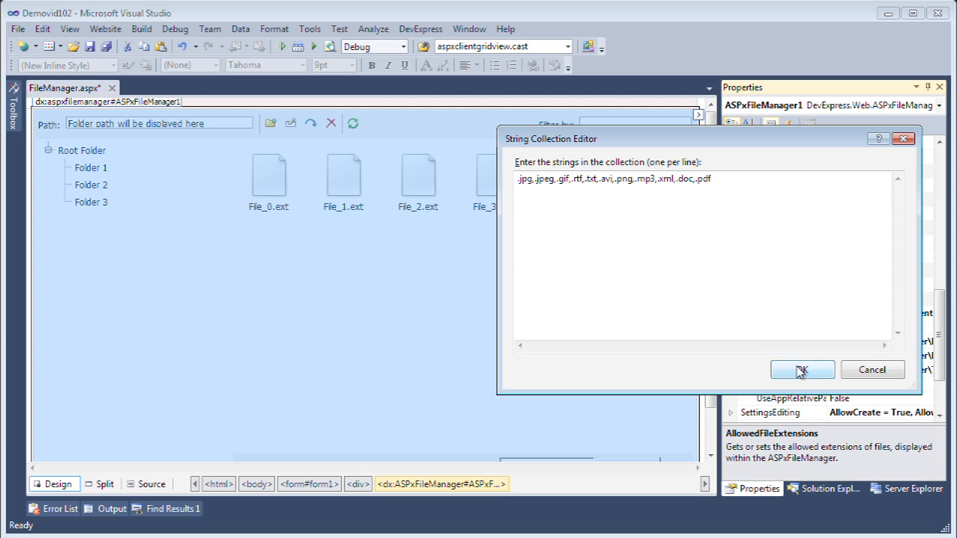
click(801, 370)
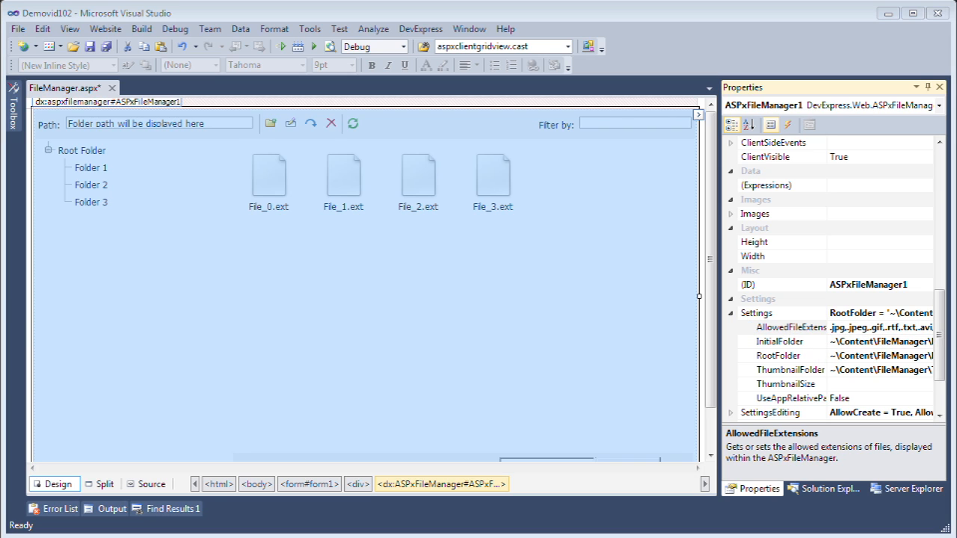
mouse_move(652, 386)
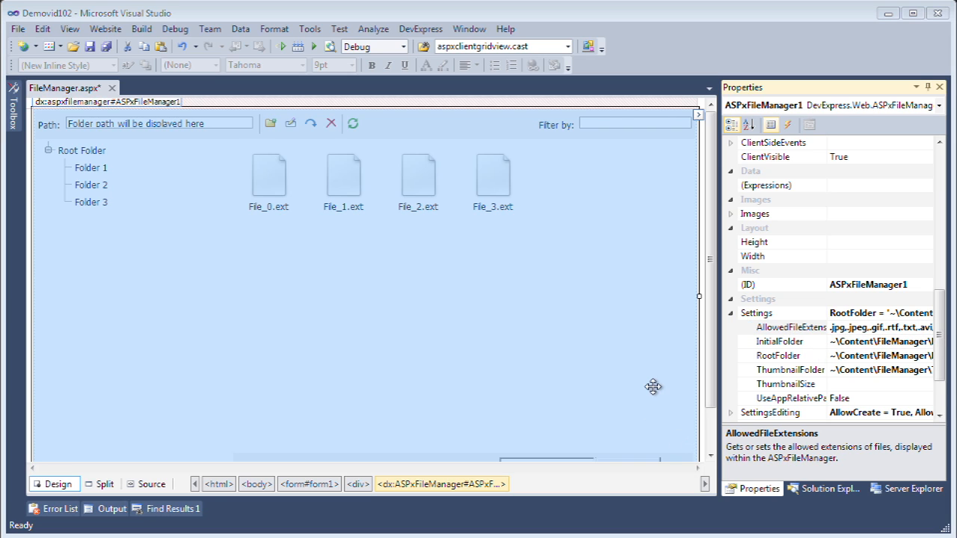
mouse_move(759, 314)
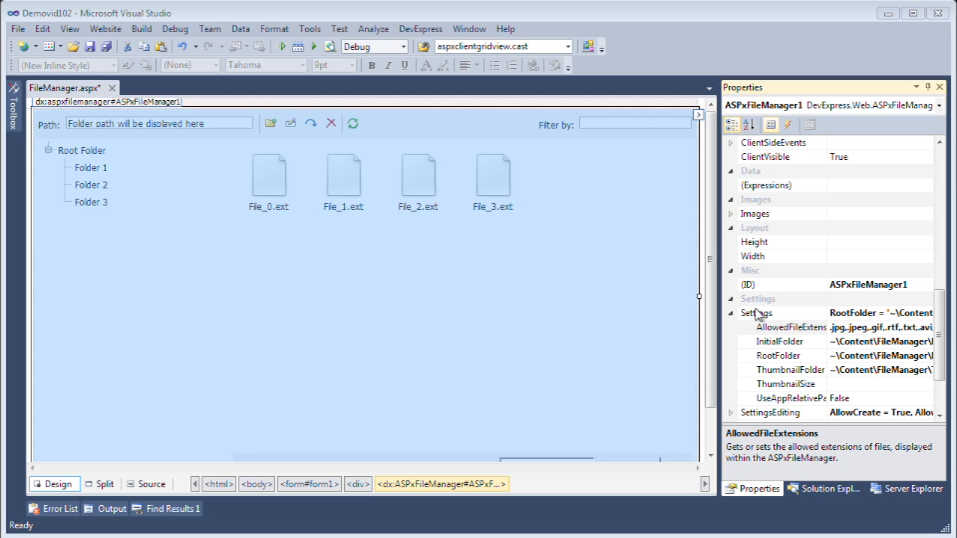
mouse_move(733, 319)
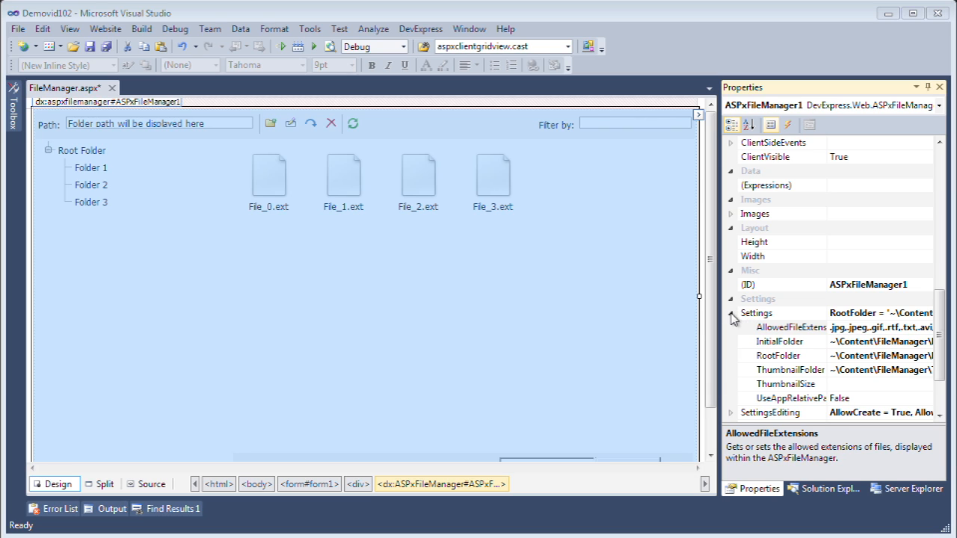
- Review SettingsFolders, SettingsEditing and SettingsToolbar, then set SettingsUpload Enabled to False
click(731, 312)
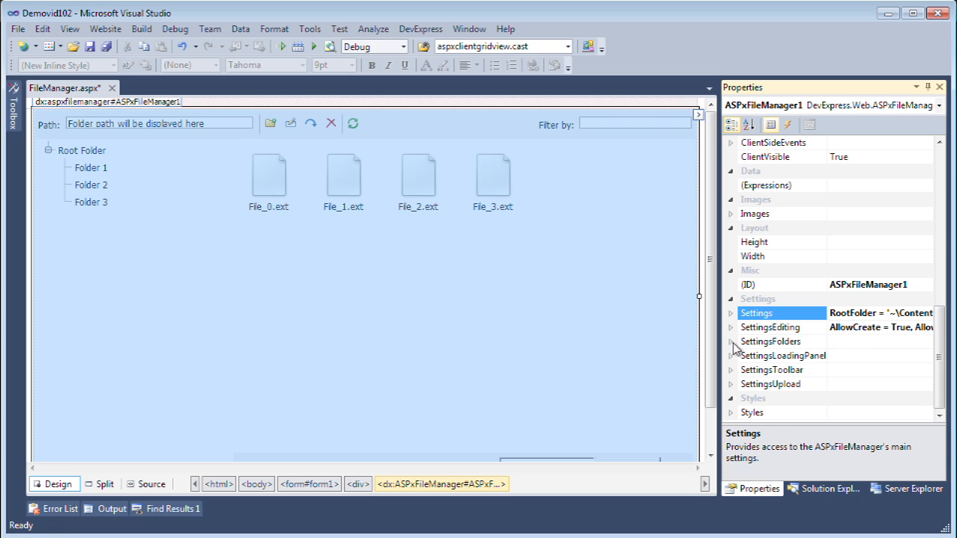
click(731, 340)
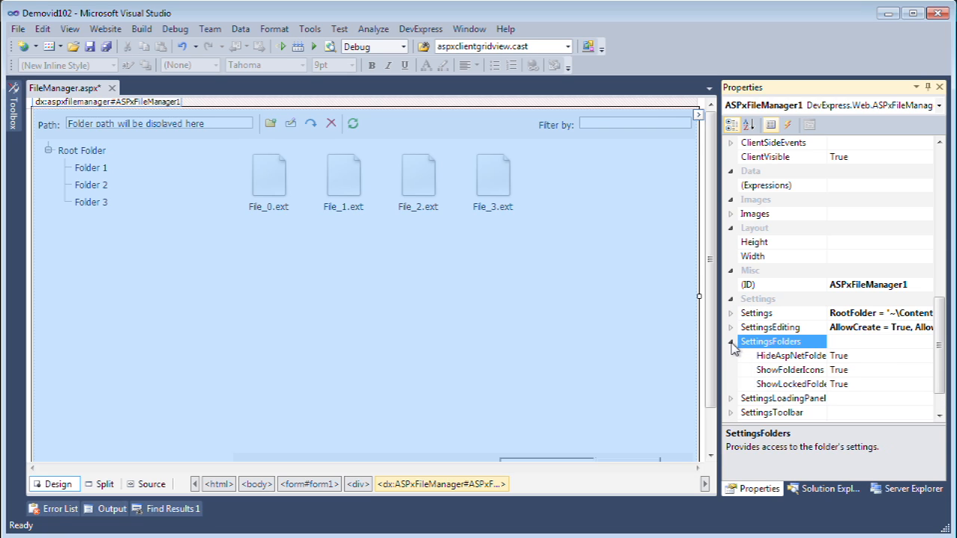
mouse_move(897, 359)
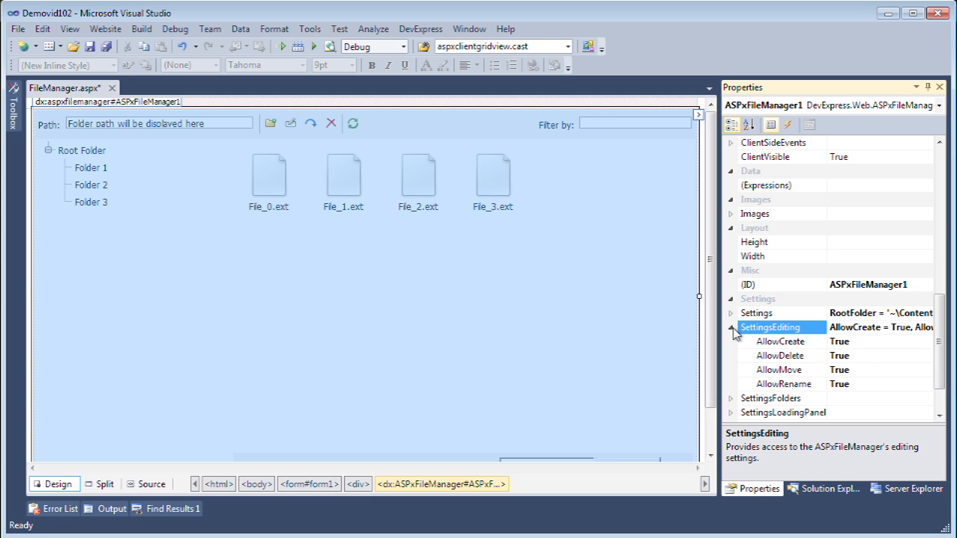
click(729, 327)
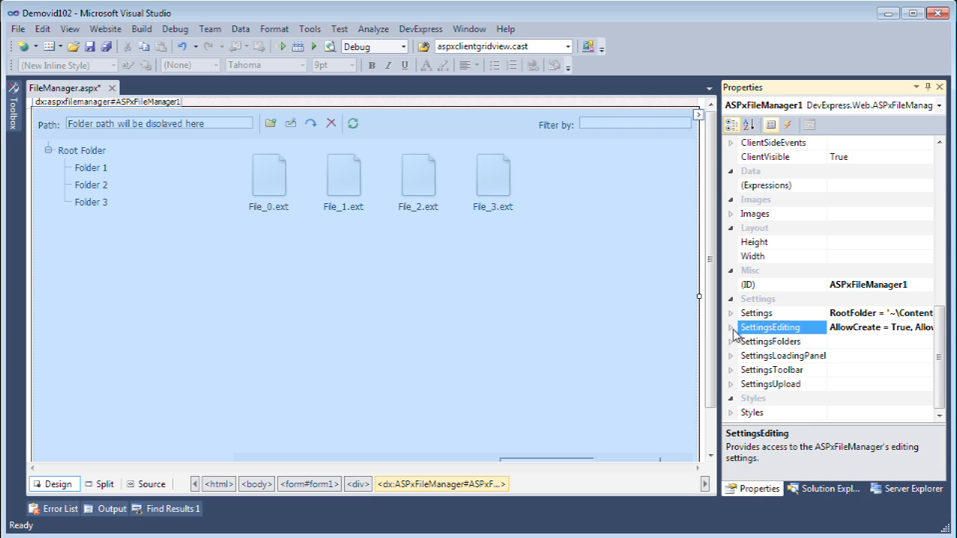
mouse_move(783, 356)
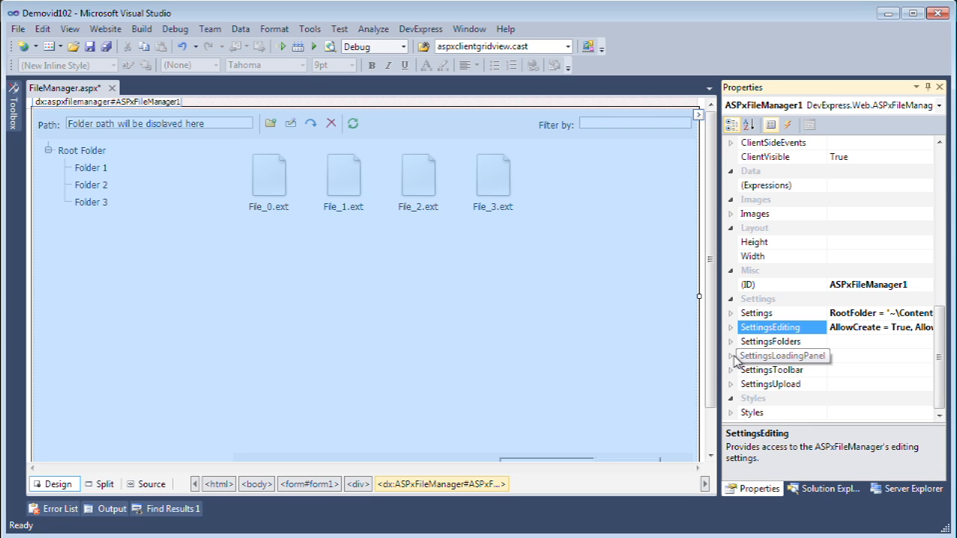
click(731, 356)
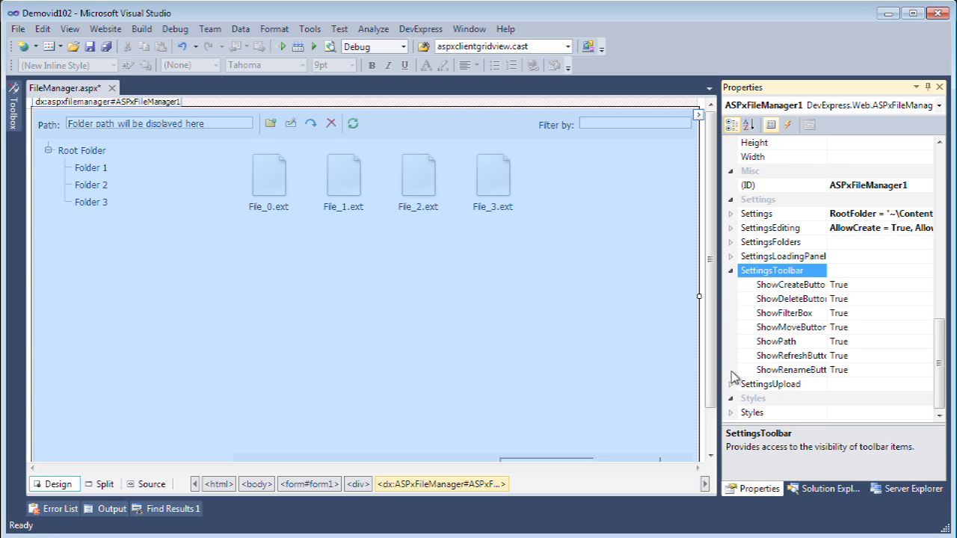
click(729, 270)
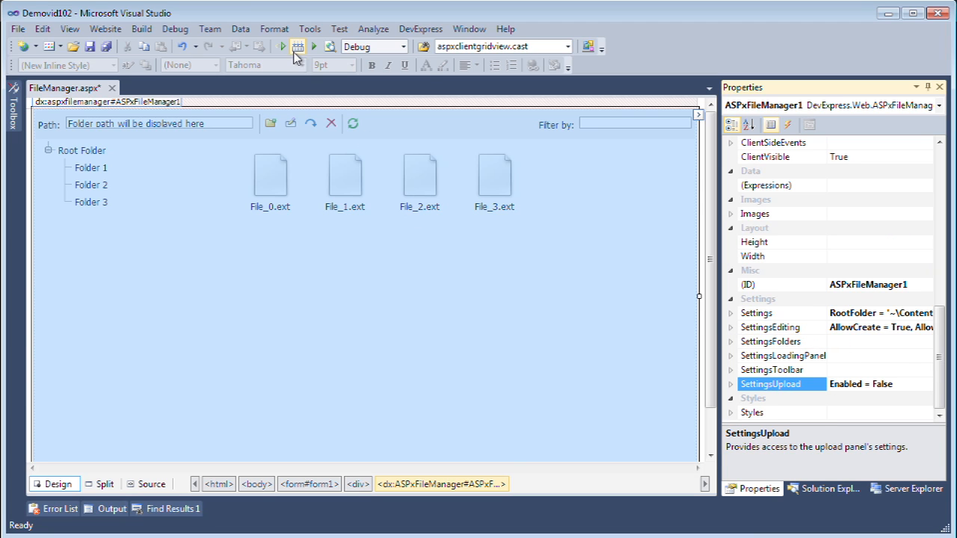
- Run the page without debugging and browse Employees, then Documents showing Managers.rtf and ToDo.txt
click(281, 47)
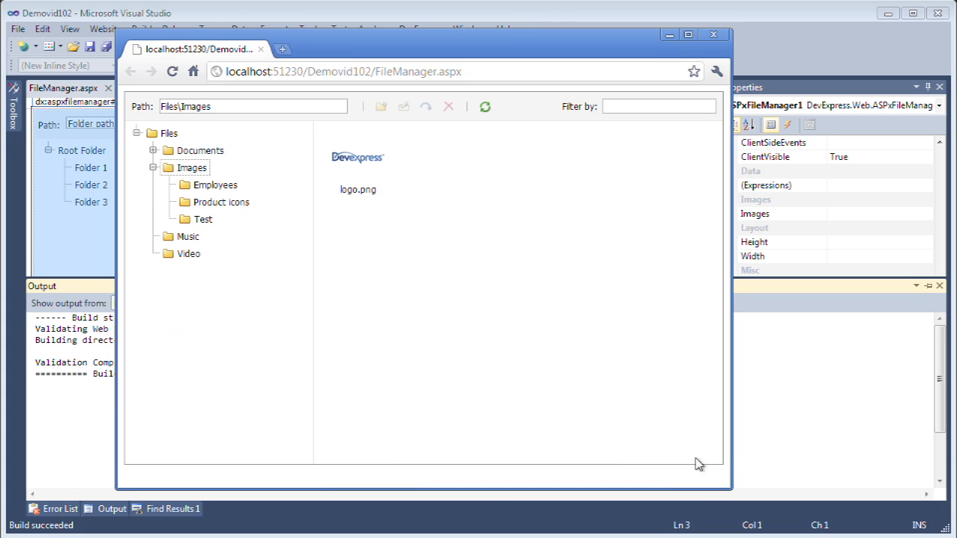
mouse_move(440, 385)
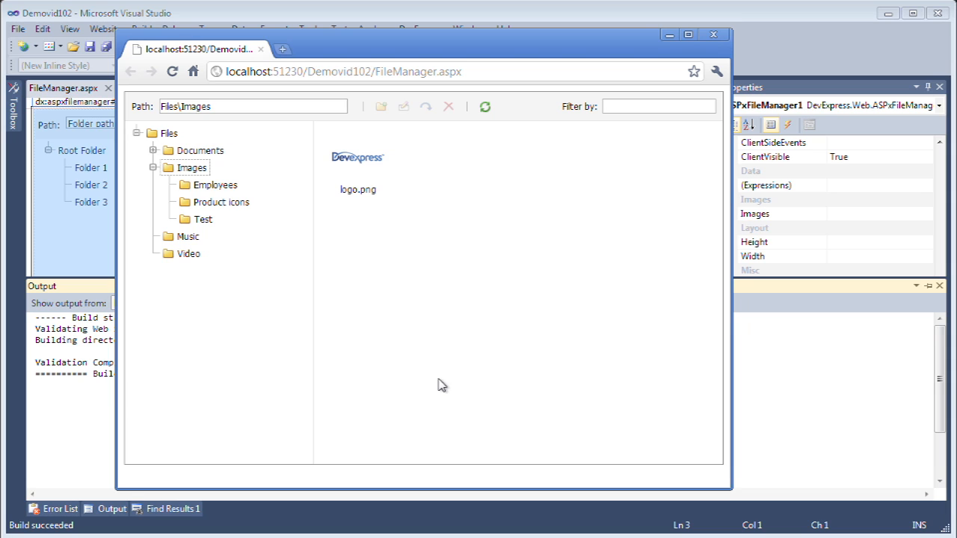
click(215, 186)
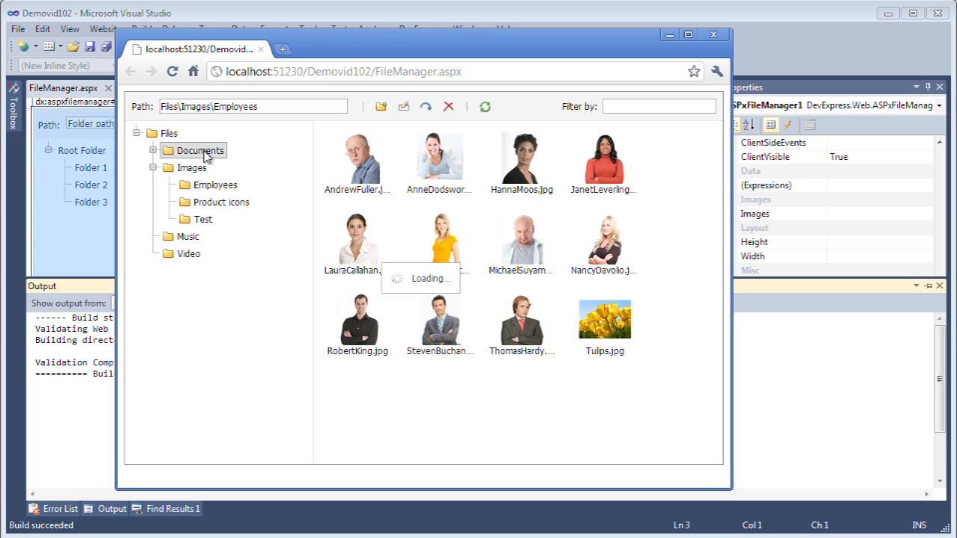
click(200, 149)
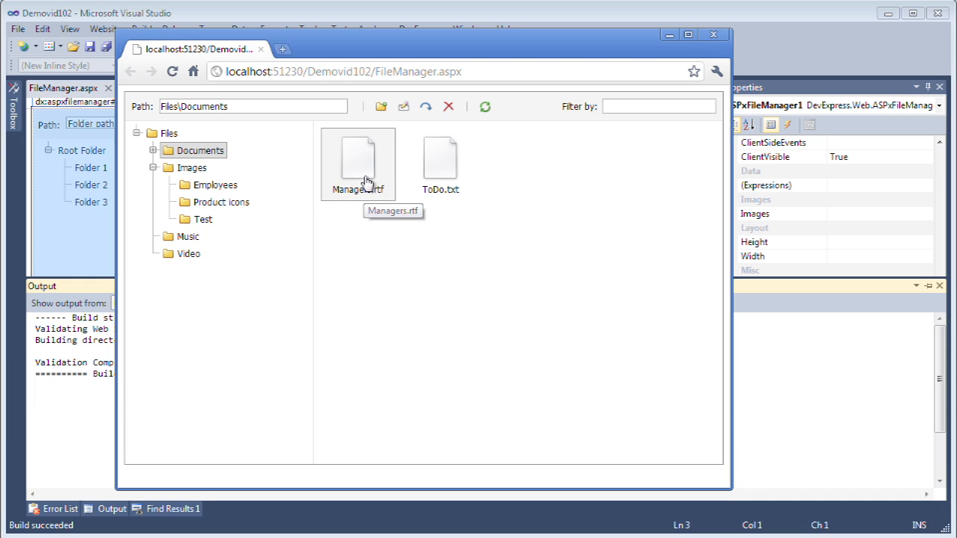
mouse_move(441, 211)
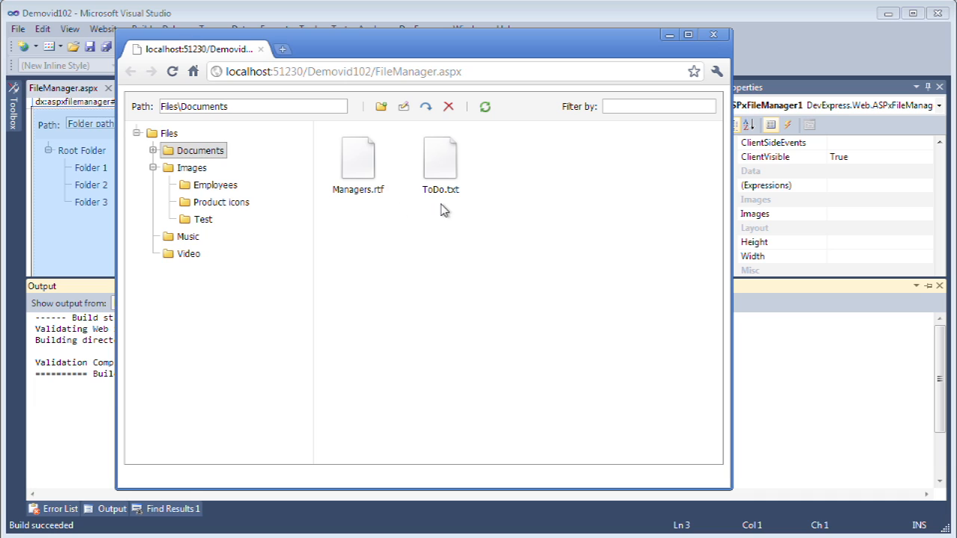
mouse_move(654, 148)
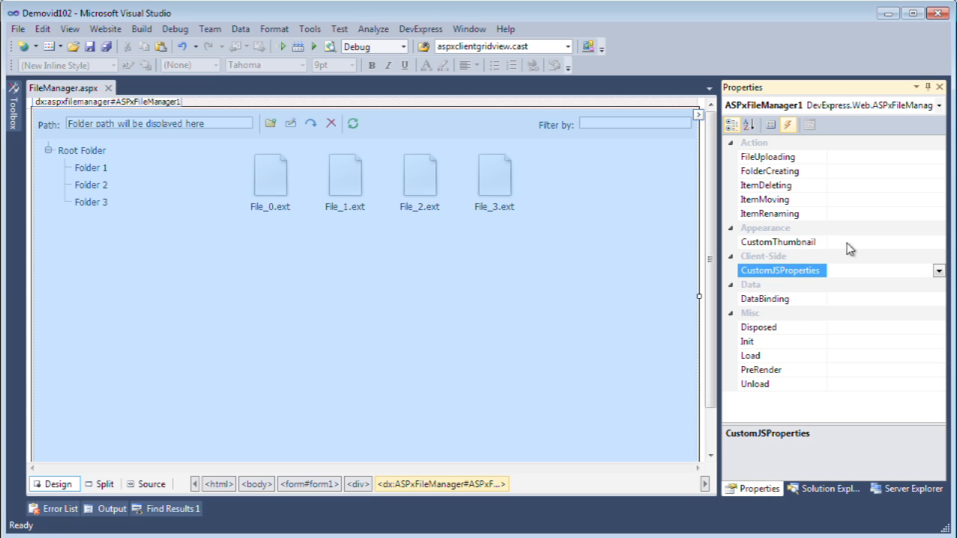
- Check the Images/... URLs in the CustomThumbnail switch and switch the right pane to Solution Explorer
click(777, 242)
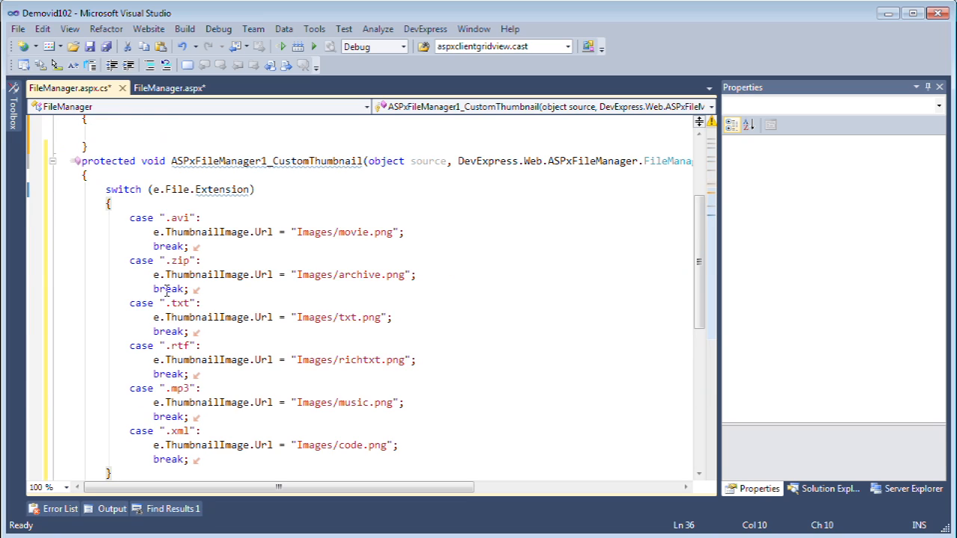
click(382, 230)
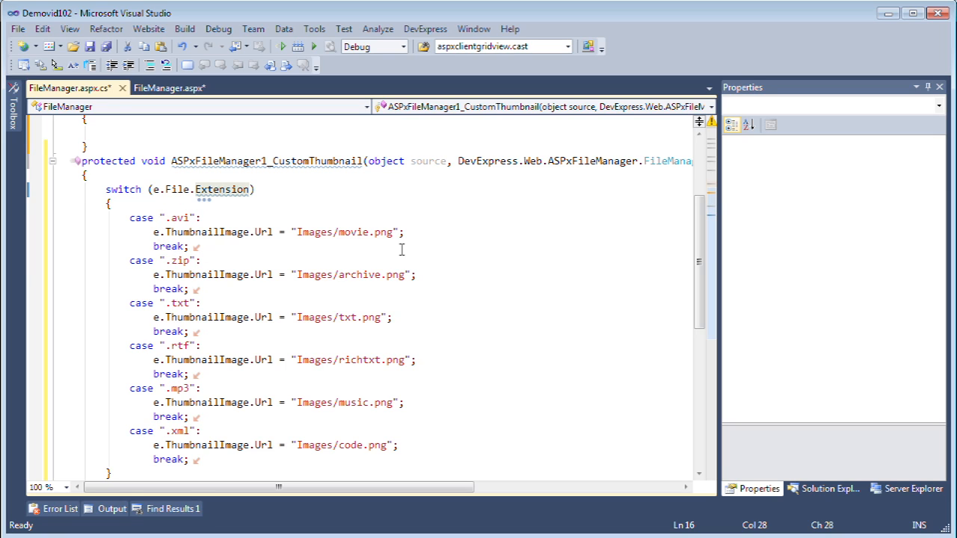
mouse_move(323, 232)
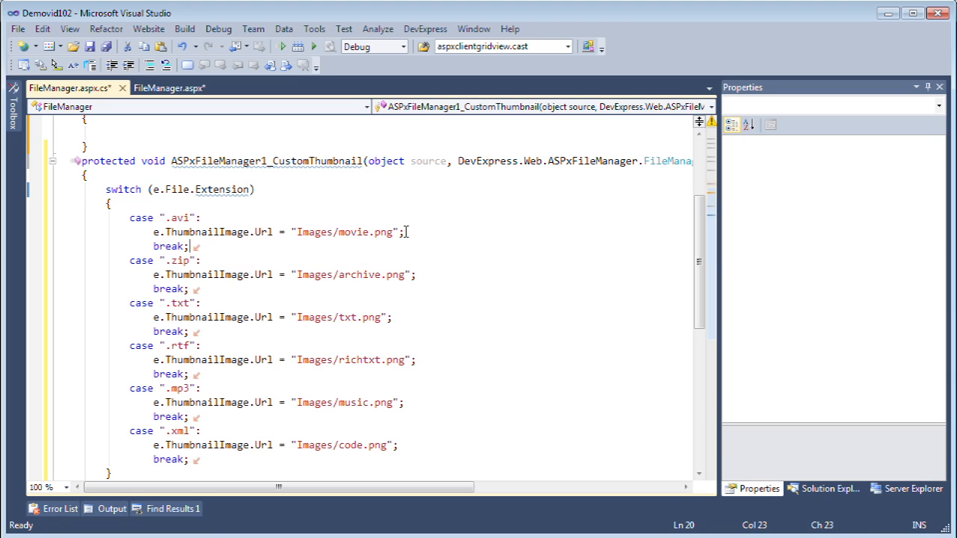
click(403, 230)
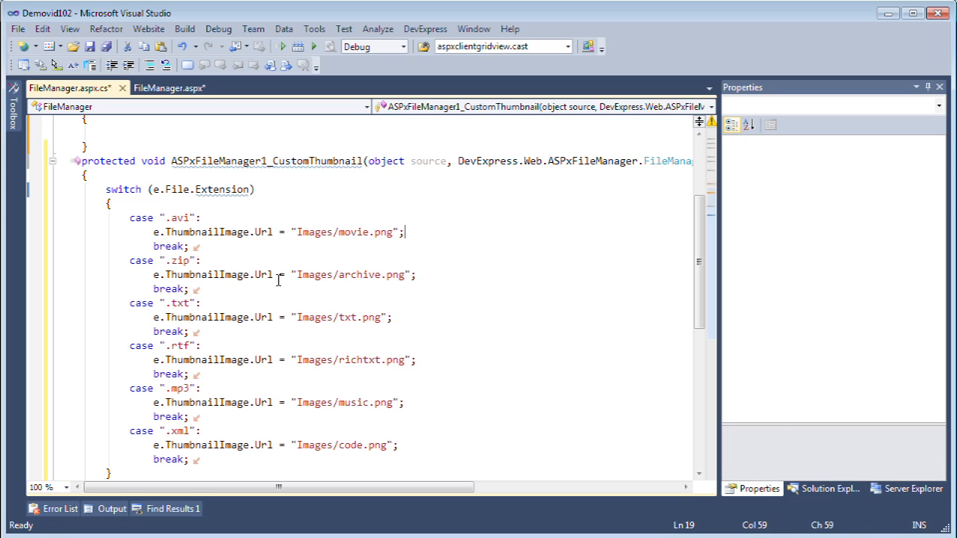
click(353, 232)
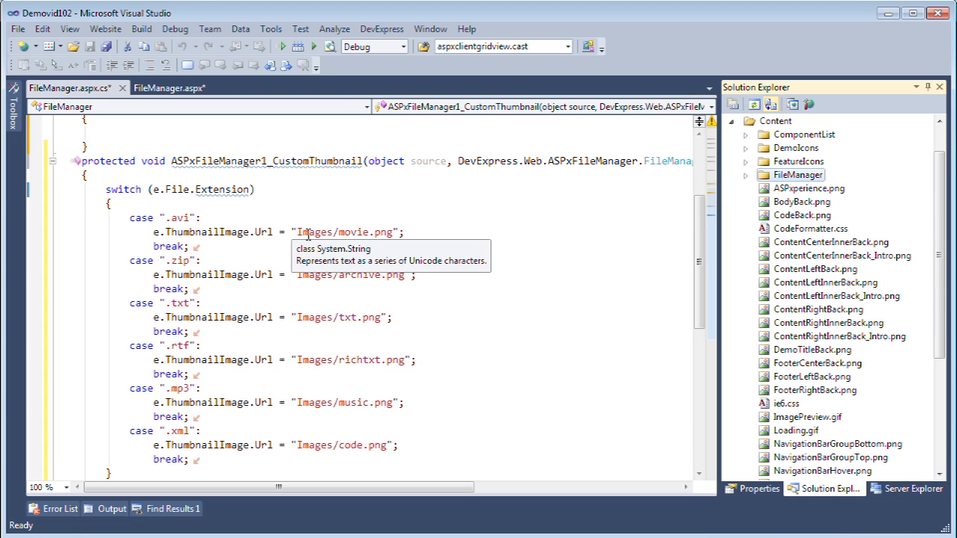
- Create a new Images folder in the website project
click(745, 161)
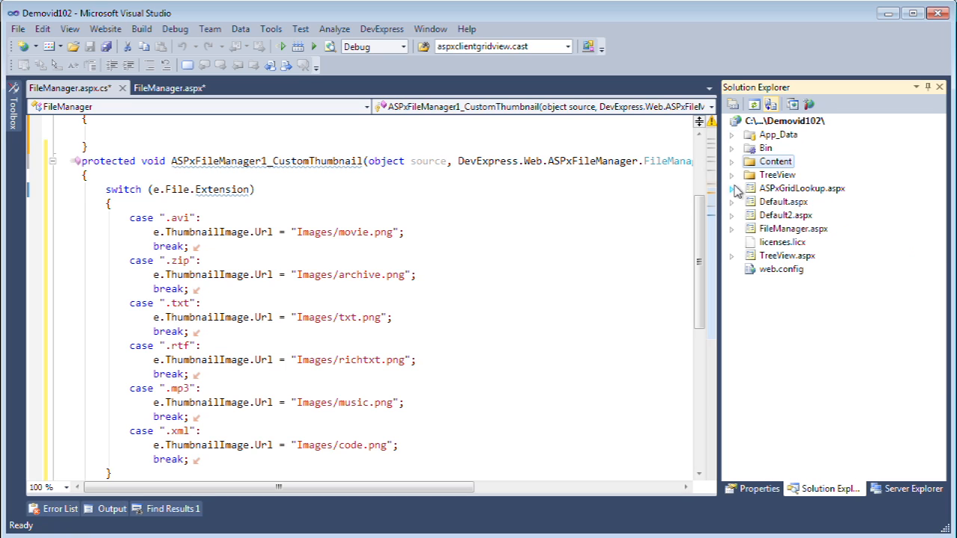
right_click(781, 120)
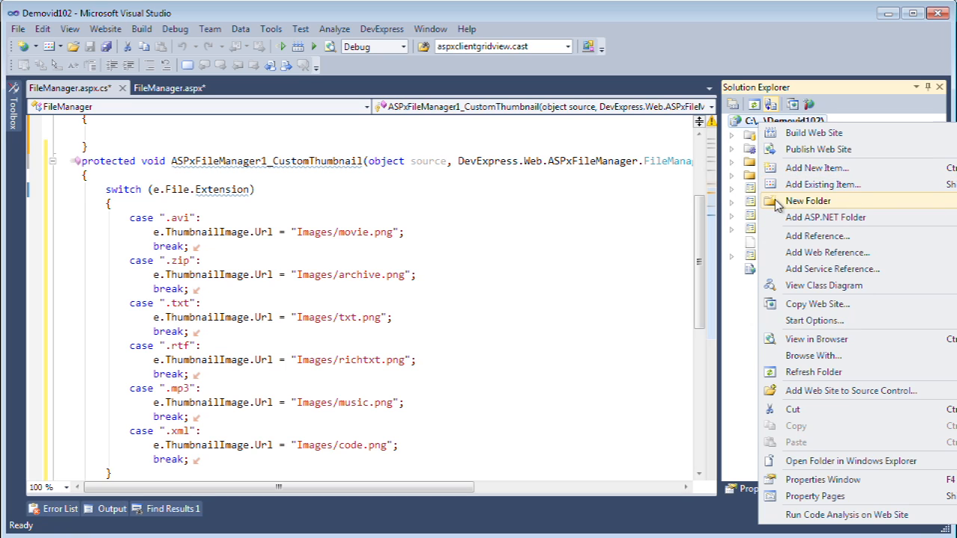
click(807, 201)
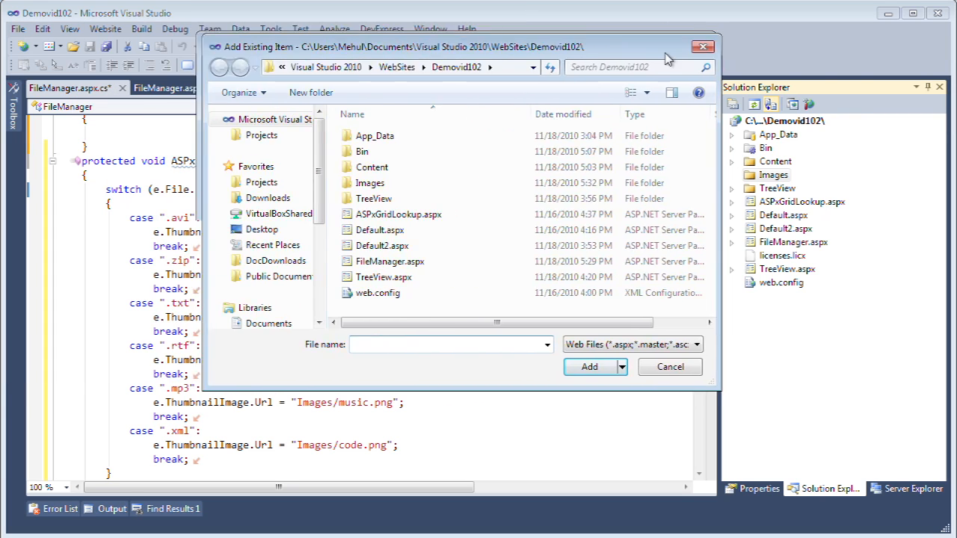
drag(463, 46, 606, 85)
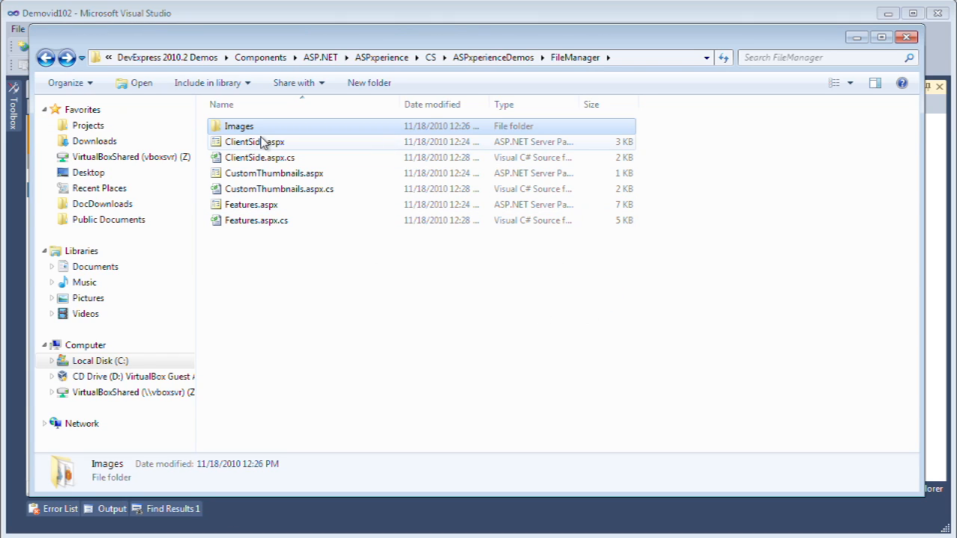
- Add all seven demo icon PNGs from the demo Images folder as existing items, showing All Files
click(523, 56)
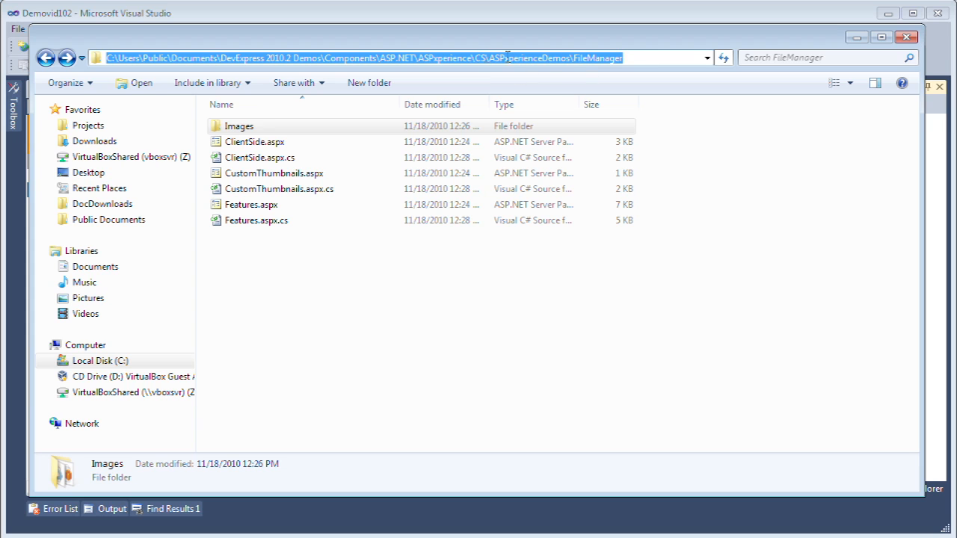
double_click(239, 126)
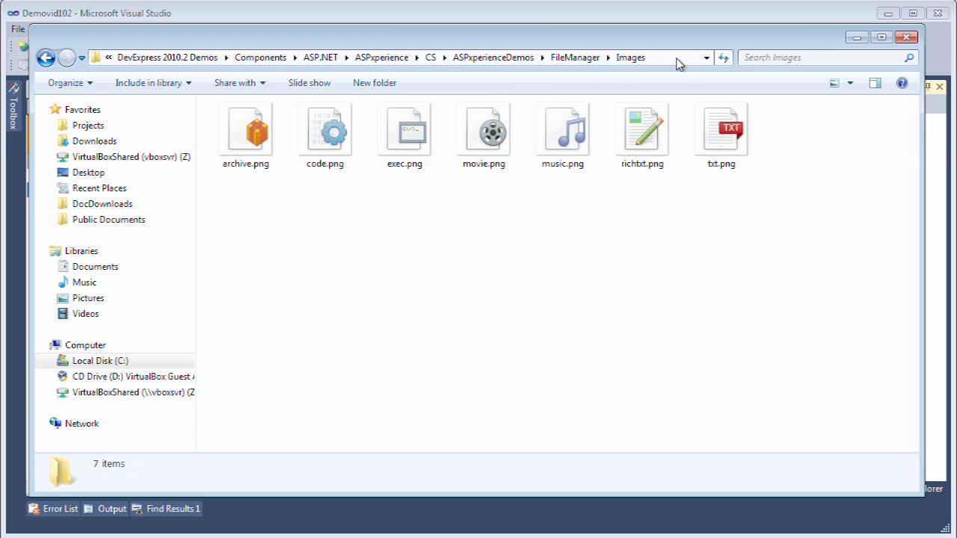
click(373, 56)
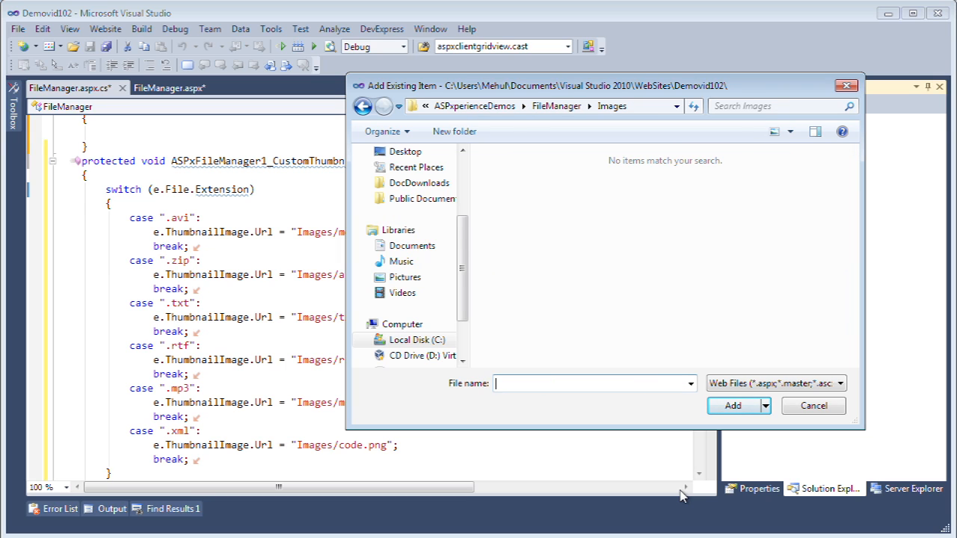
click(837, 383)
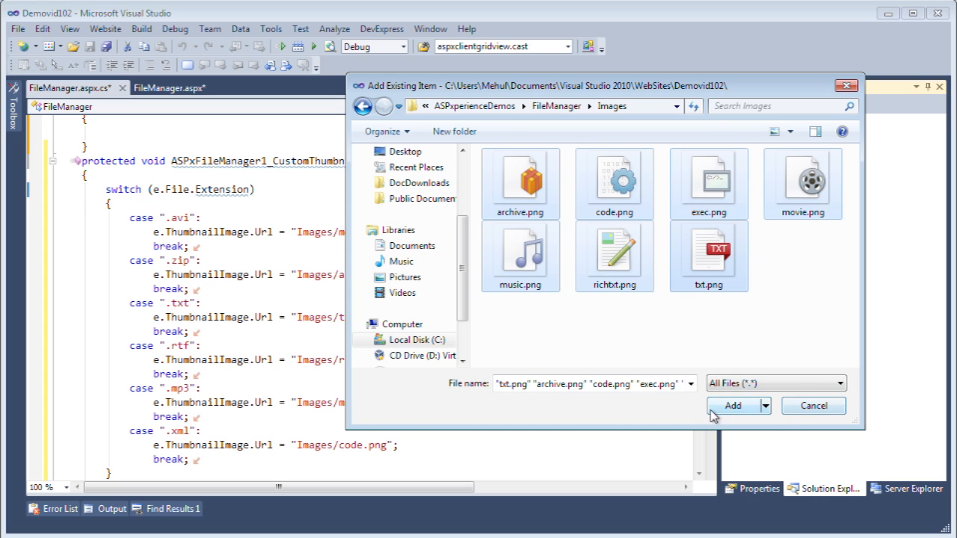
click(733, 405)
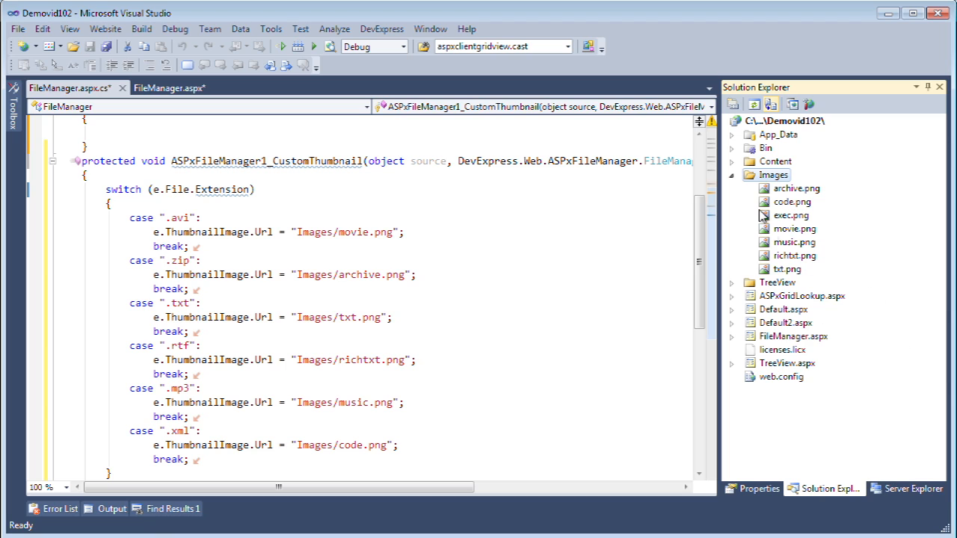
mouse_move(789, 202)
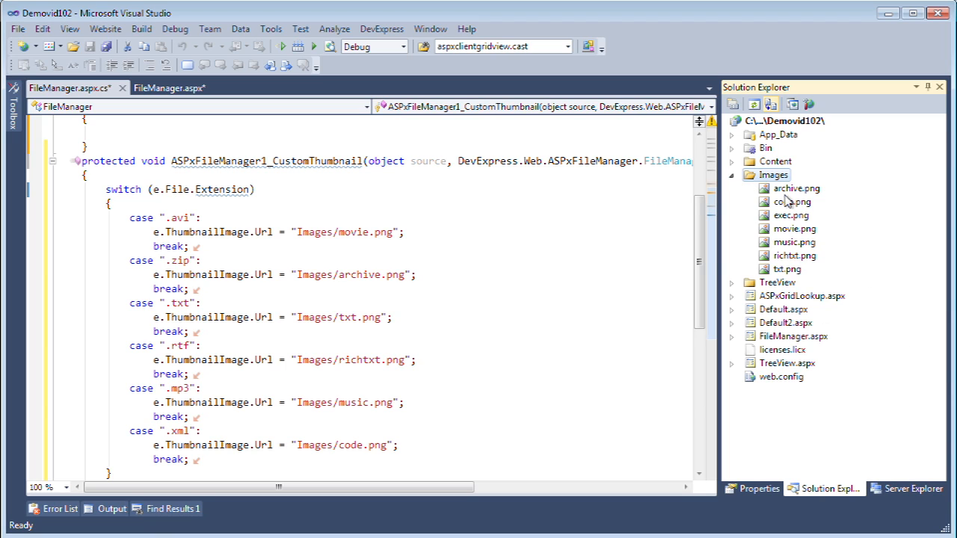
- Expand the new Images folder in Solution Explorer and run the site to open FileManager.aspx
click(731, 175)
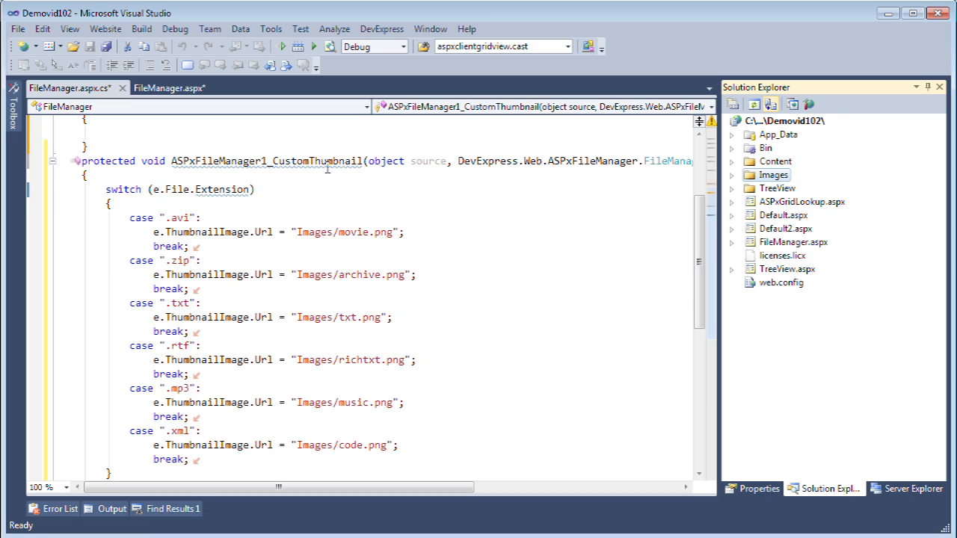
mouse_move(181, 217)
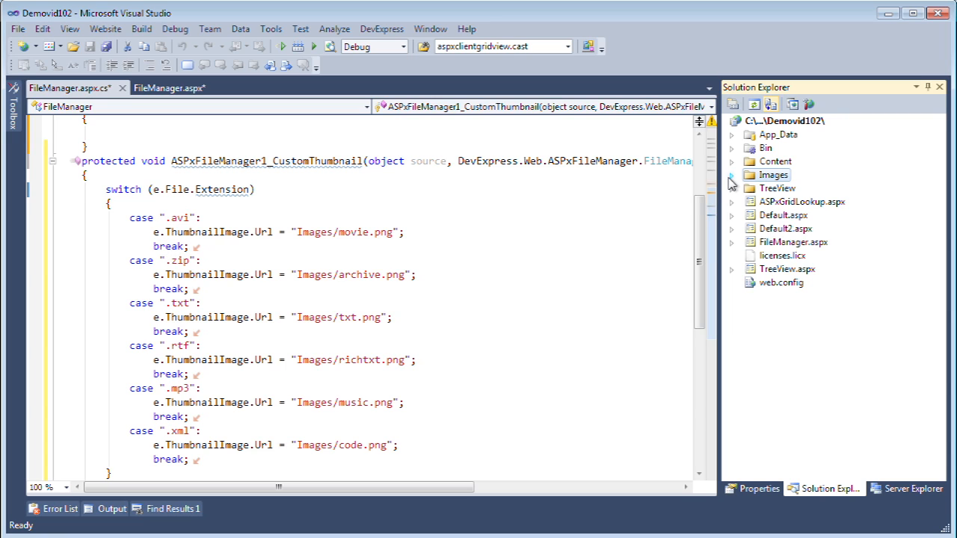
click(732, 175)
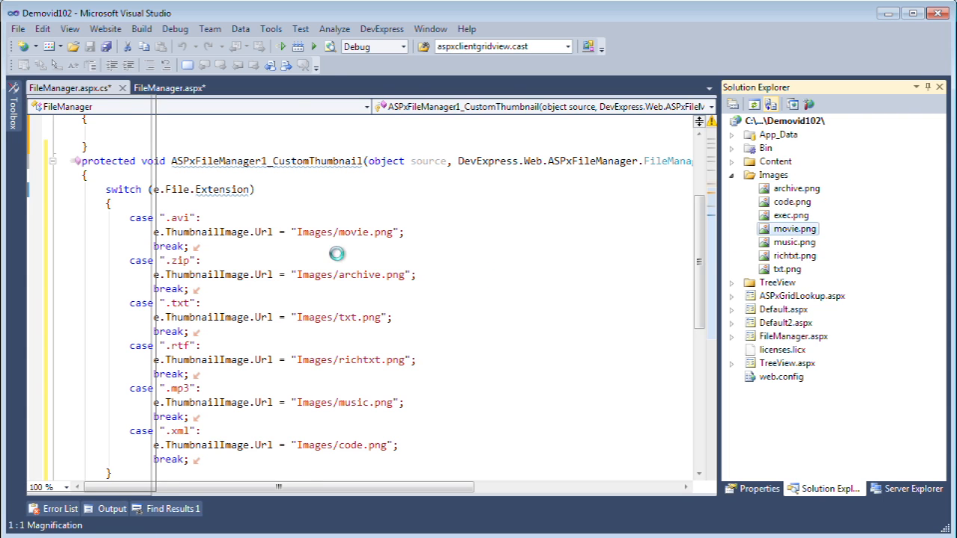
double_click(795, 229)
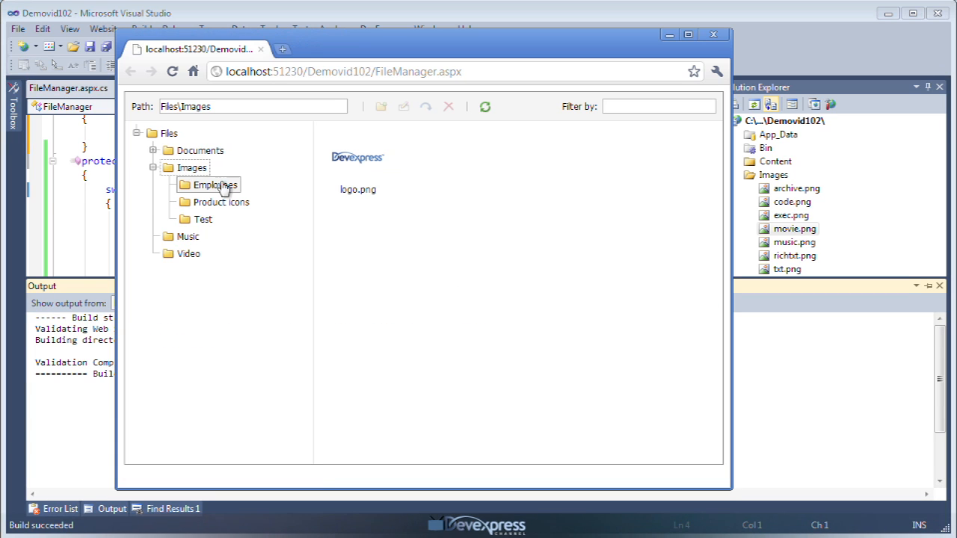
- Browse Documents, Music and Video to confirm RTF, TXT, music and movie thumbnail icons
click(200, 150)
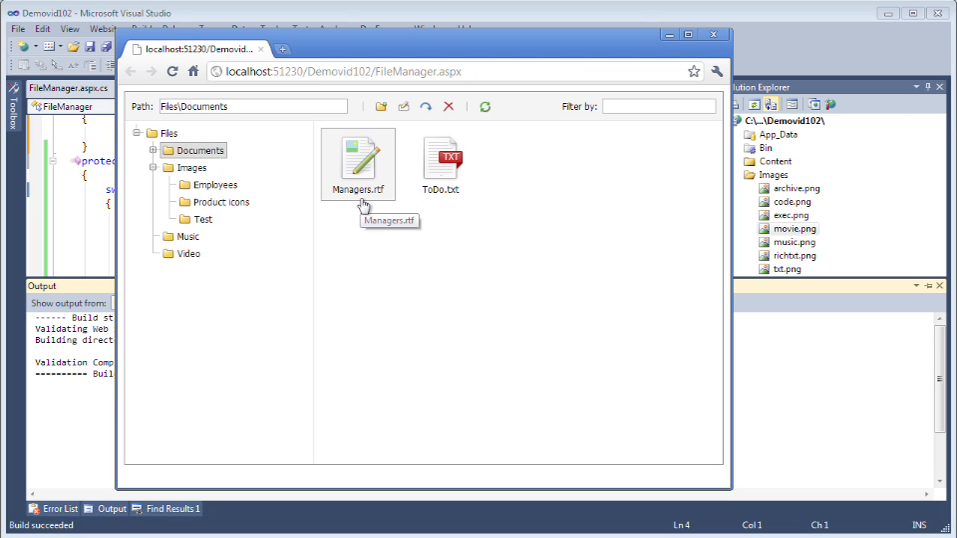
mouse_move(227, 227)
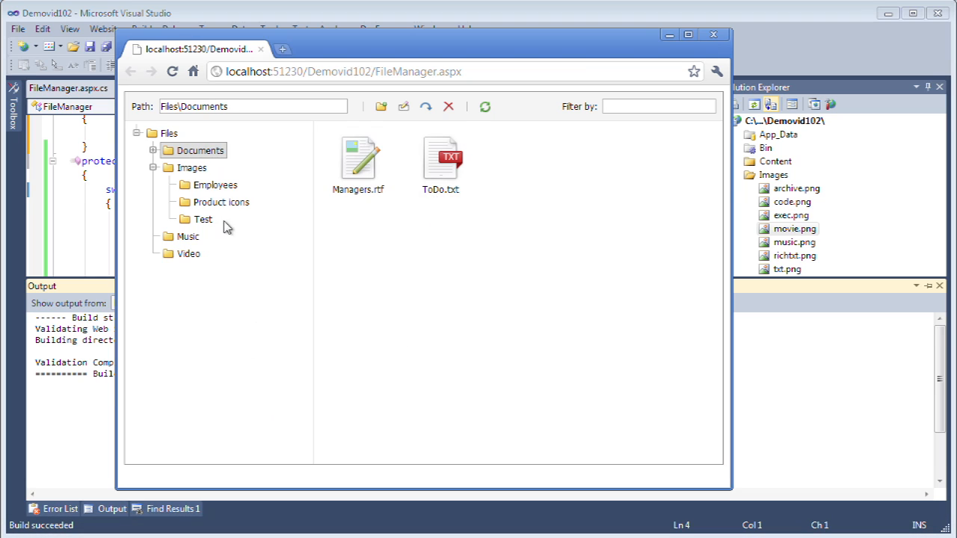
click(189, 236)
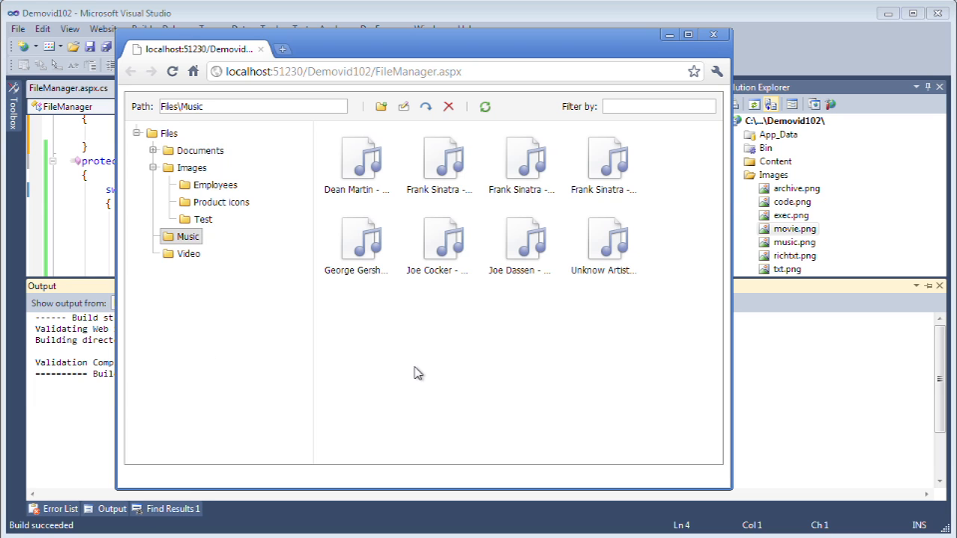
click(189, 254)
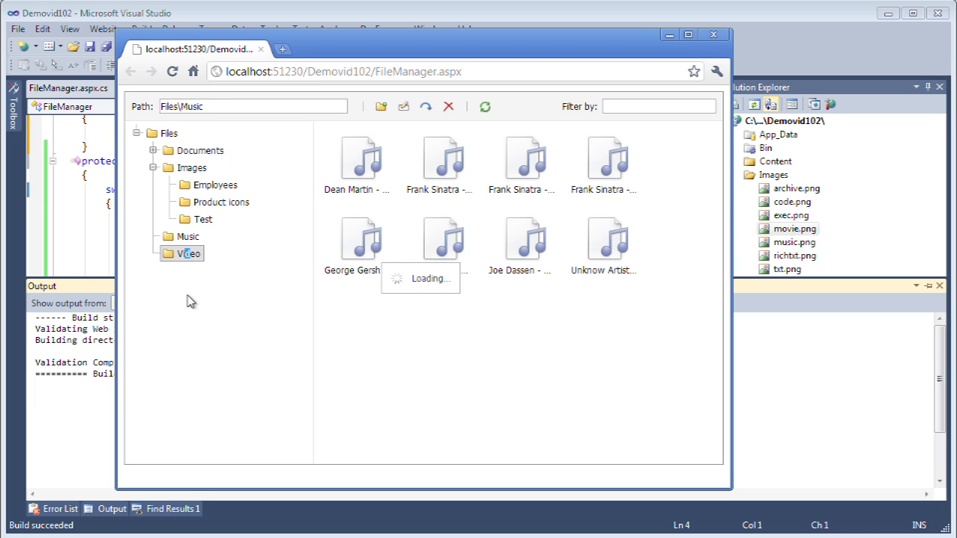
click(190, 254)
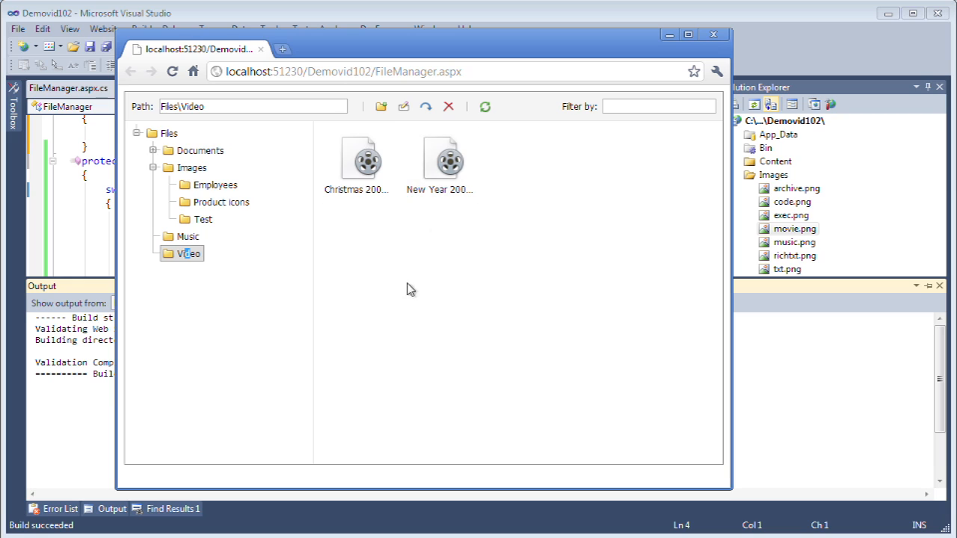